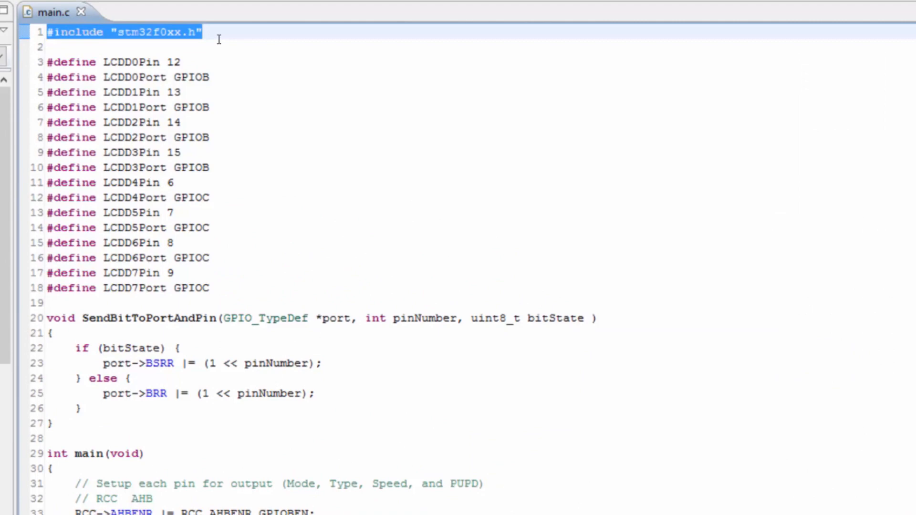
Review the stm32f0xx.h include, the LCDD0Pin macro and the port setup code in main.c
left_click_drag(198, 31, 207, 167)
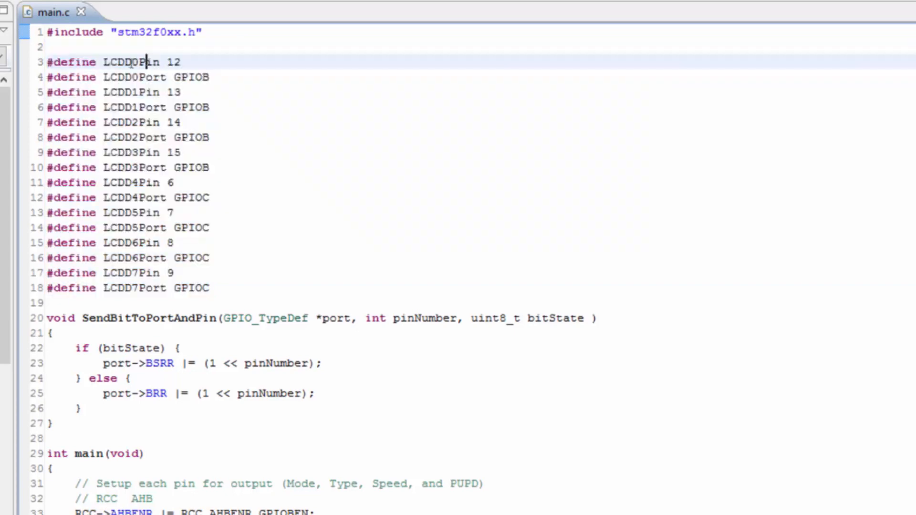
double_click(132, 63)
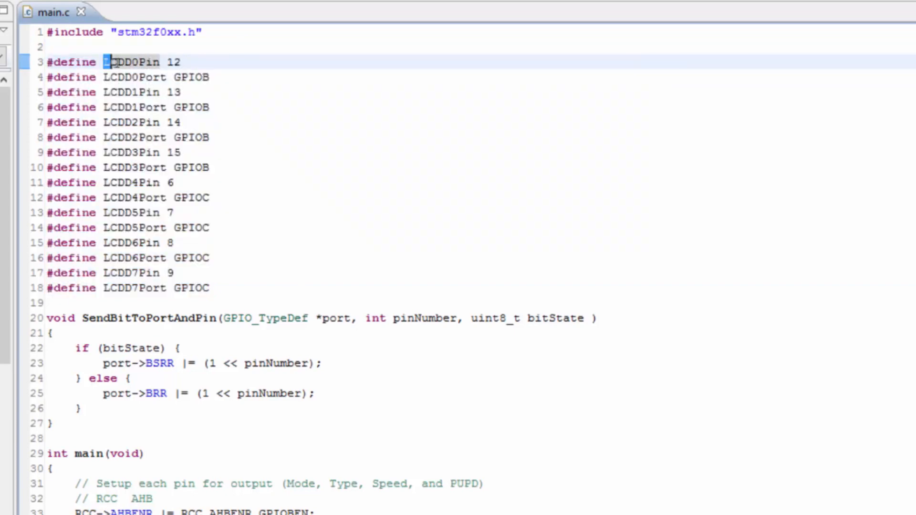
double_click(132, 62)
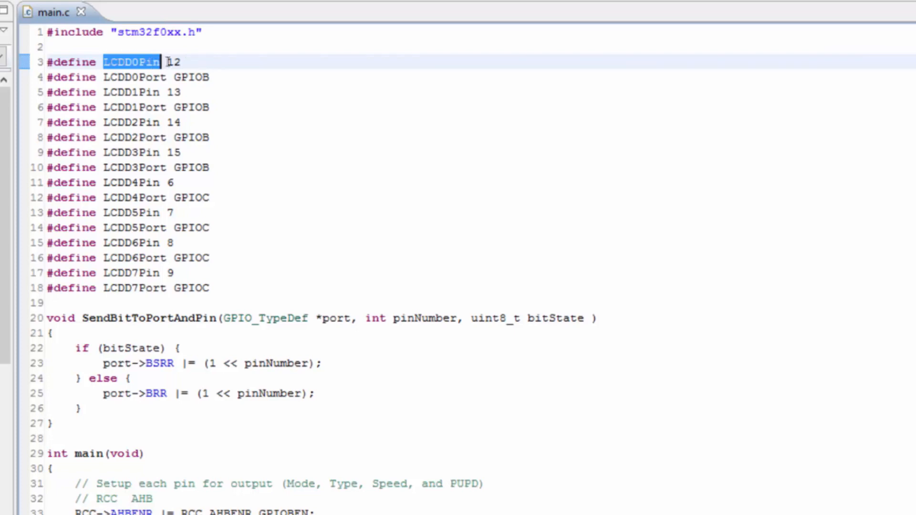
double_click(173, 62)
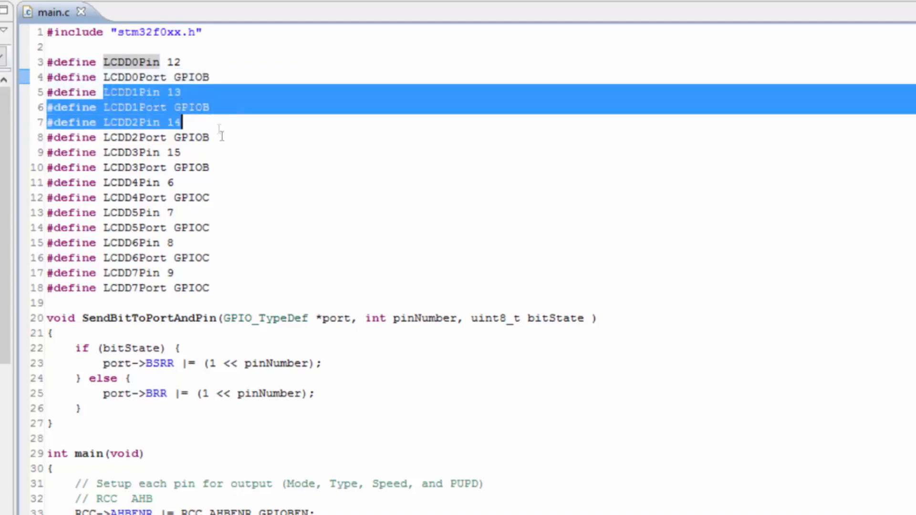
scroll("down", 3)
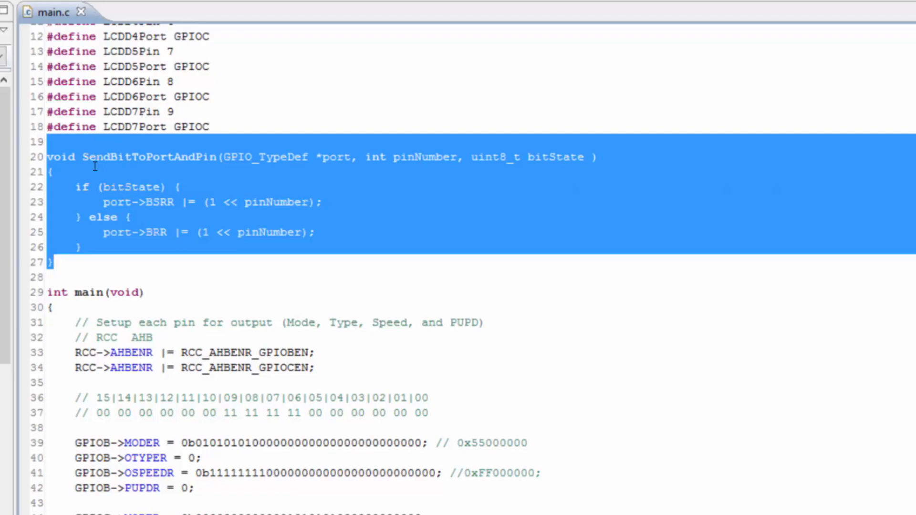
scroll("down", 3)
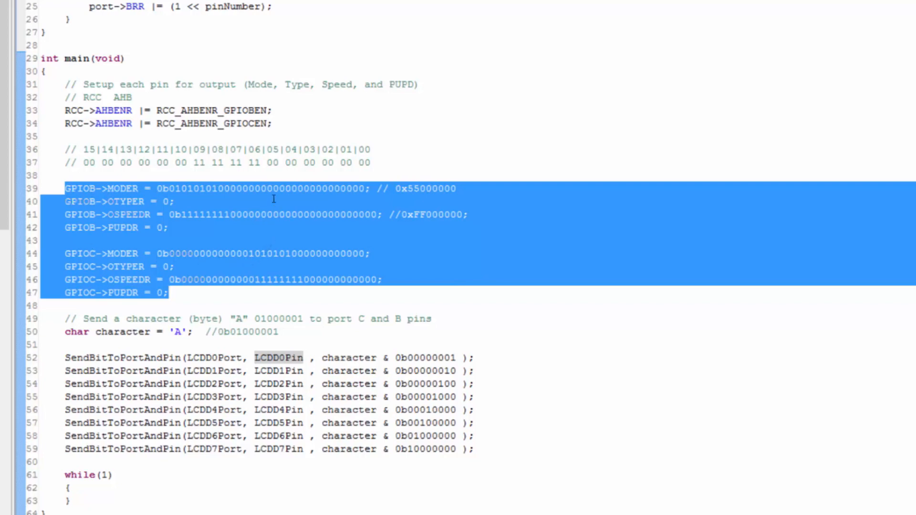
left_click(169, 292)
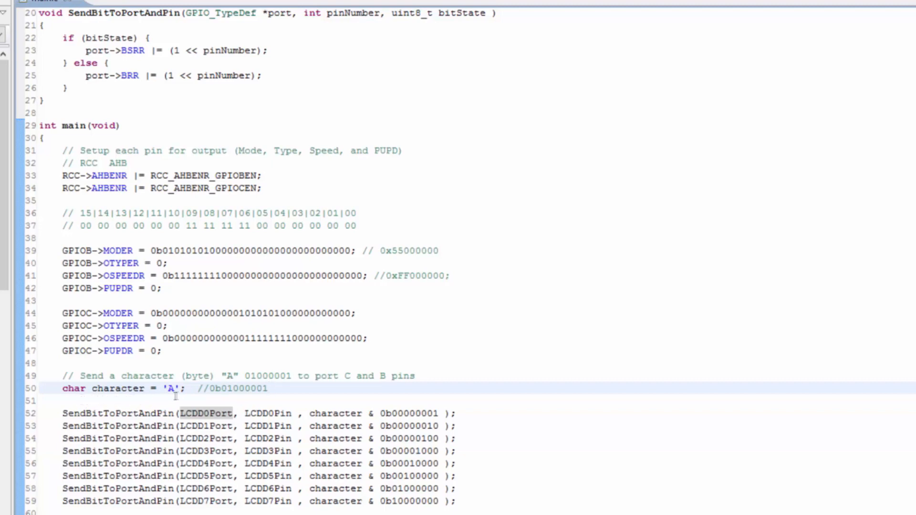
Select the SendBitToPortAndPin calls in main and highlight every use of the character variable
left_click(63, 388)
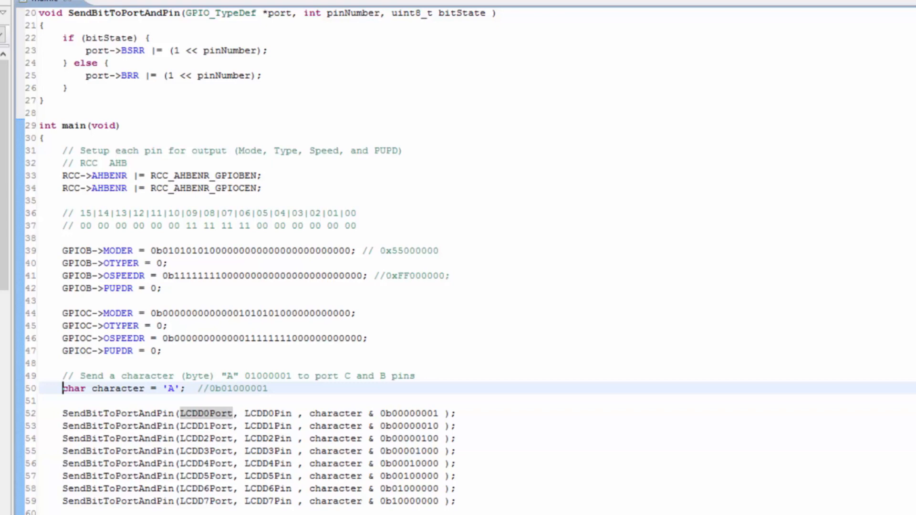
left_click_drag(62, 388, 455, 501)
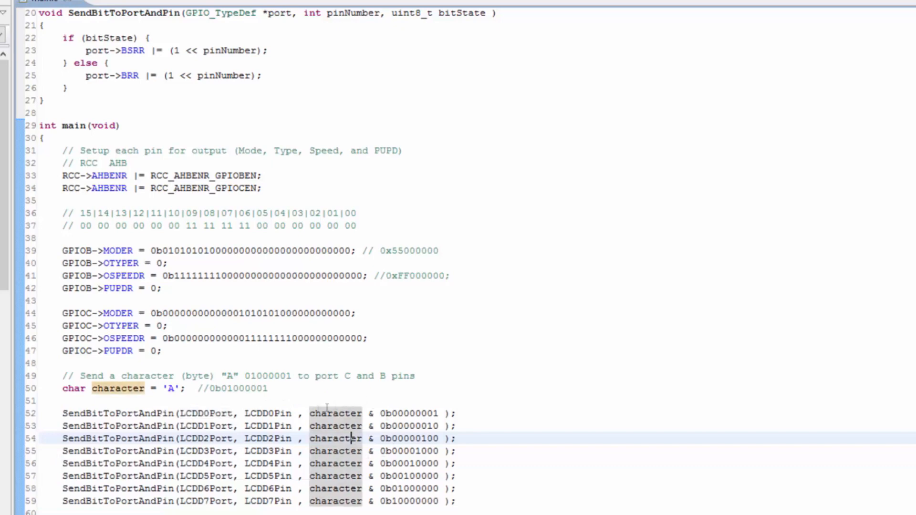
double_click(335, 414)
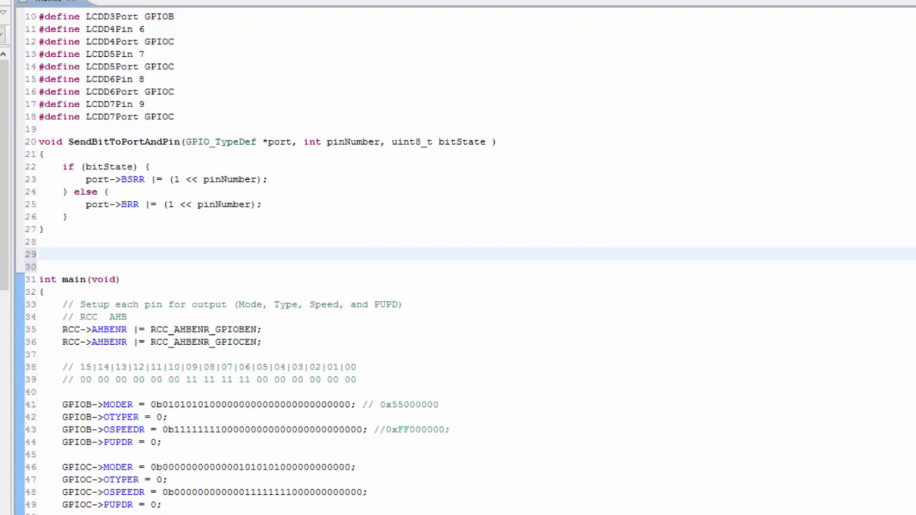
Write the header void SendACharacterToTheLCDDataPins(char character) above main
type("v")
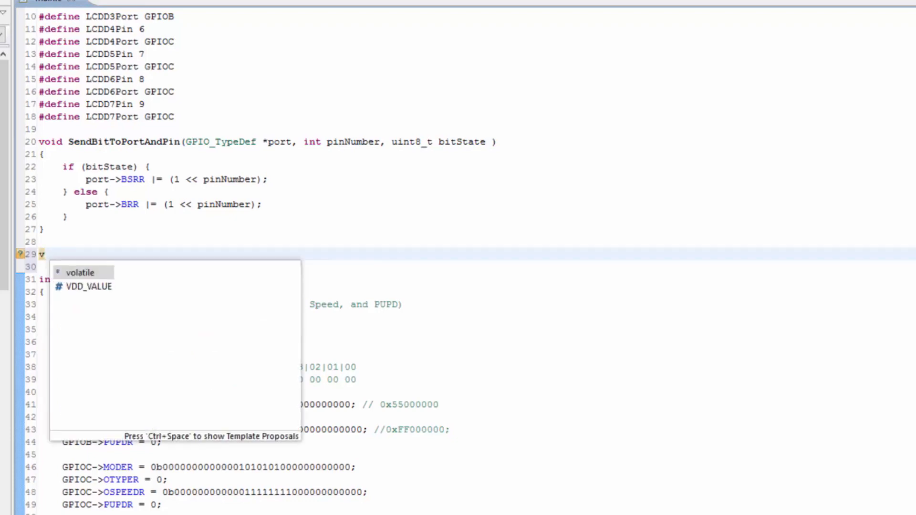
type("oid")
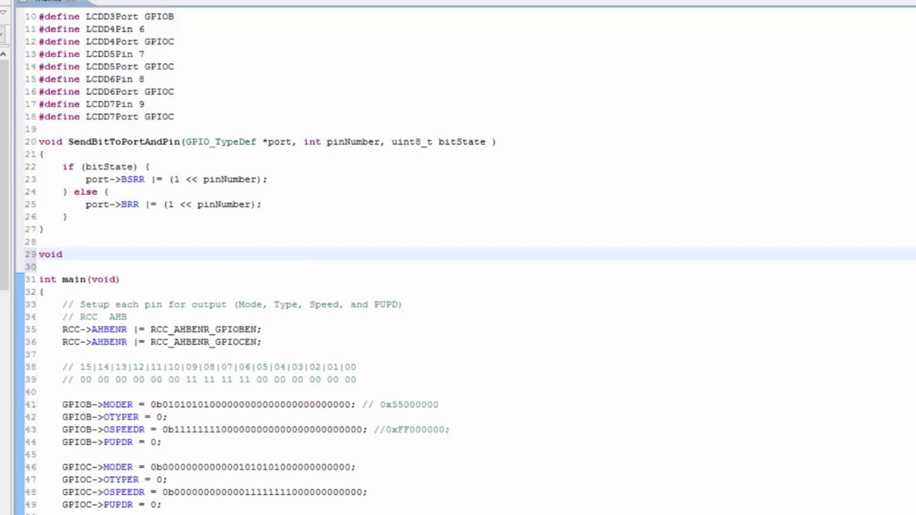
type("Se")
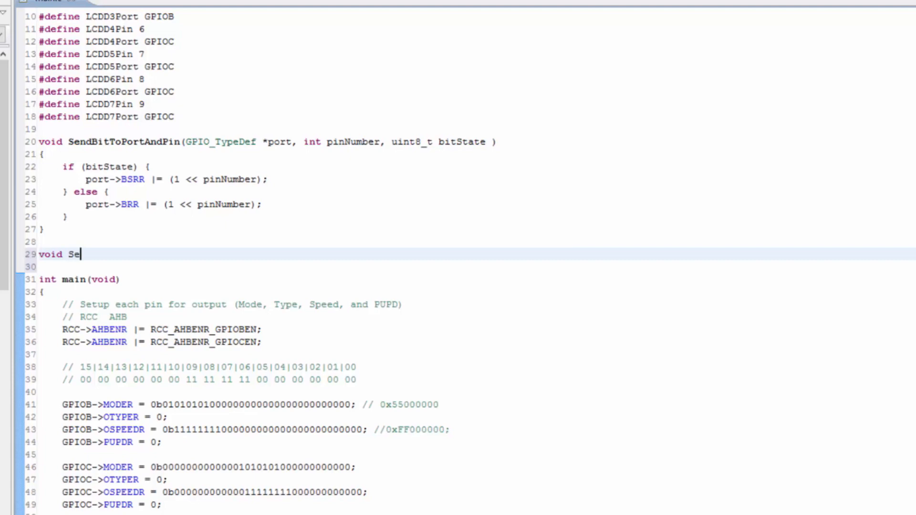
type("ndACharacter")
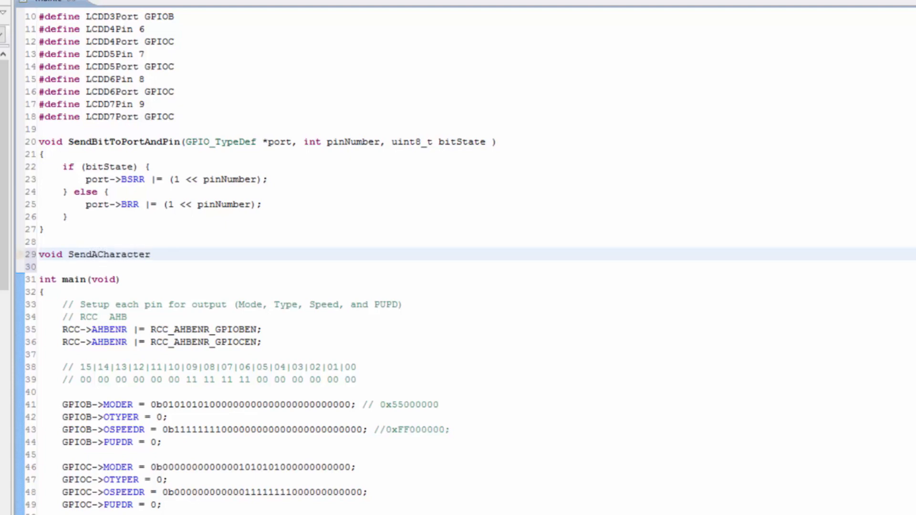
type("ToTheLCD")
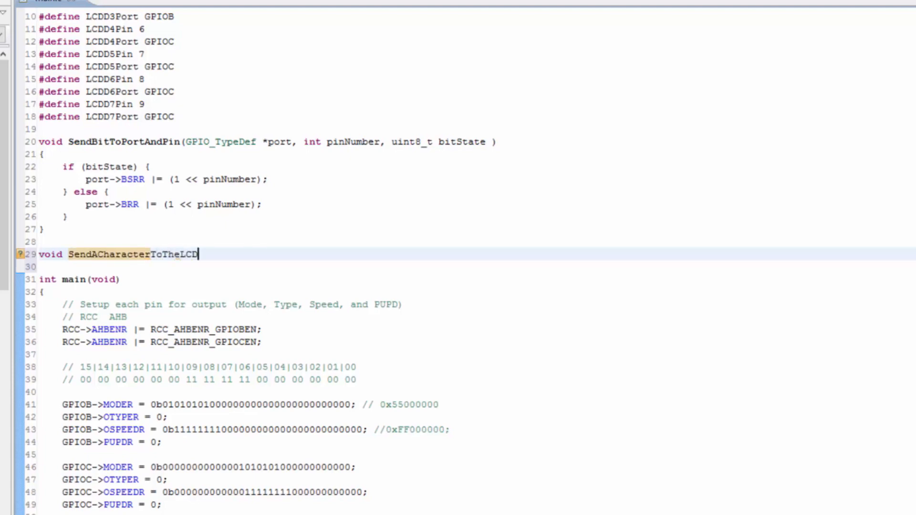
type("DataPins")
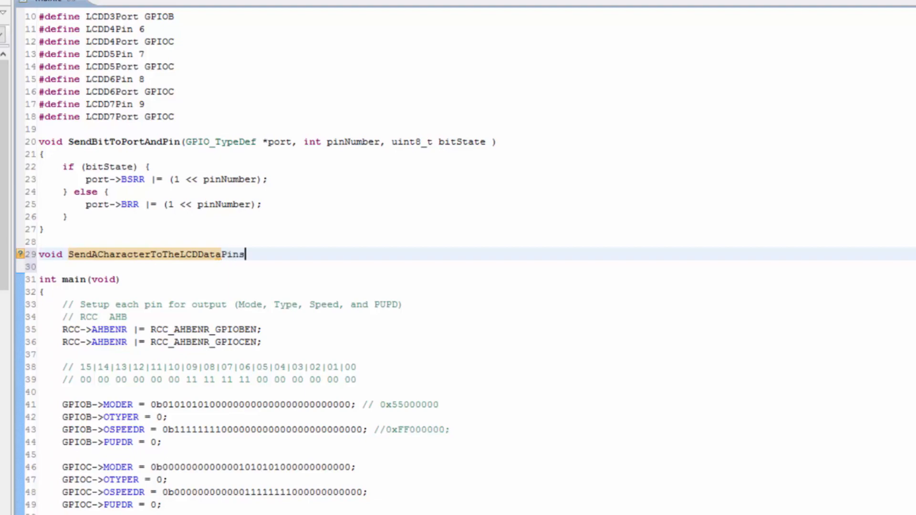
type("()")
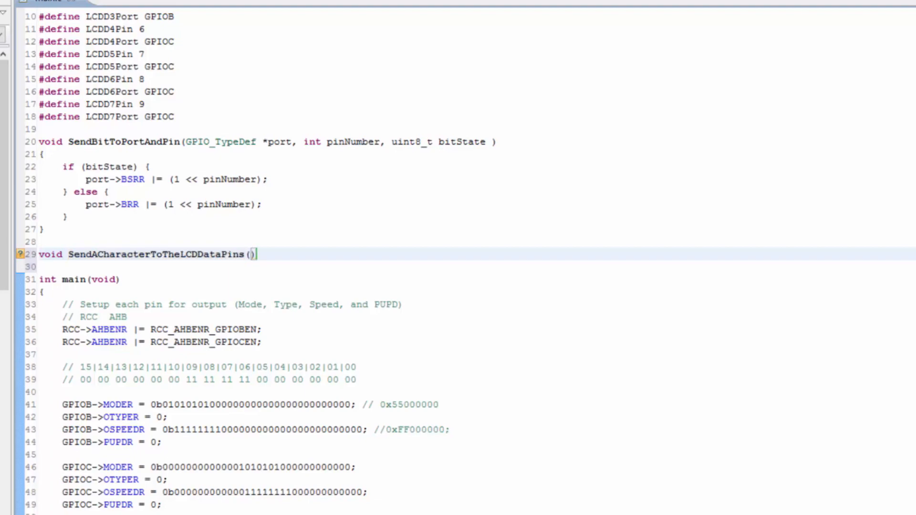
scroll("down", 3)
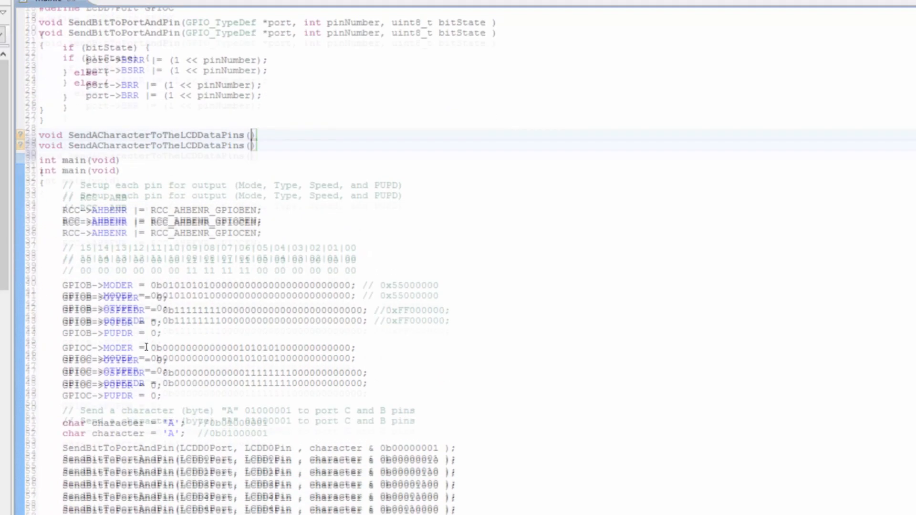
scroll("down", 3)
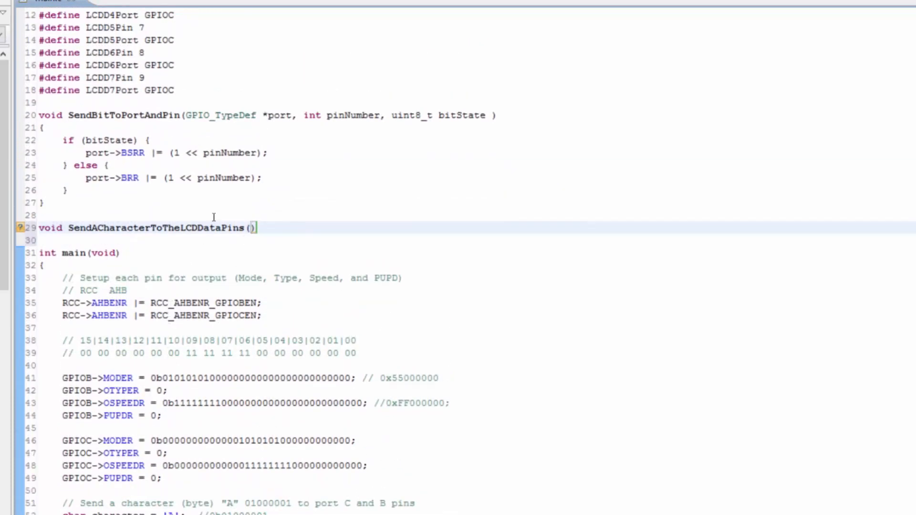
type("char character")
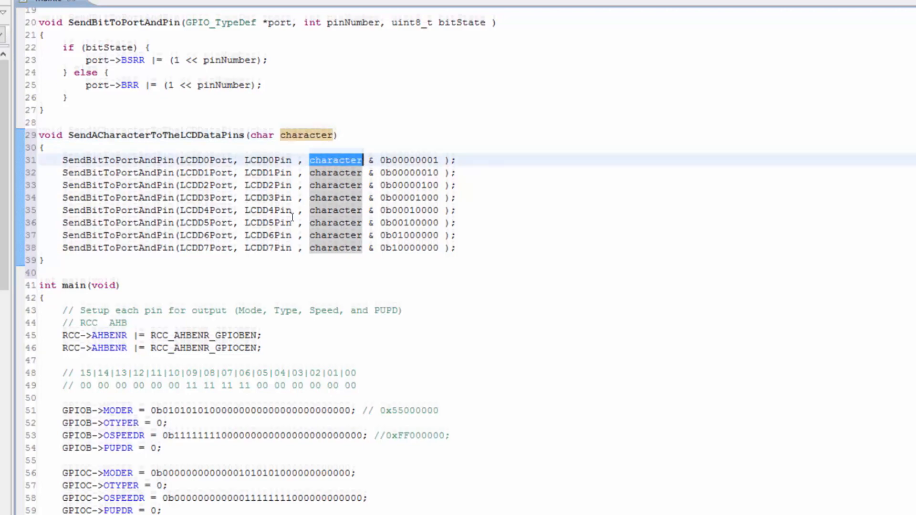
Pass 'A' straight into SendACharacterToTheLCDDataPins and delete the char character = 'A' line
scroll("down", 3)
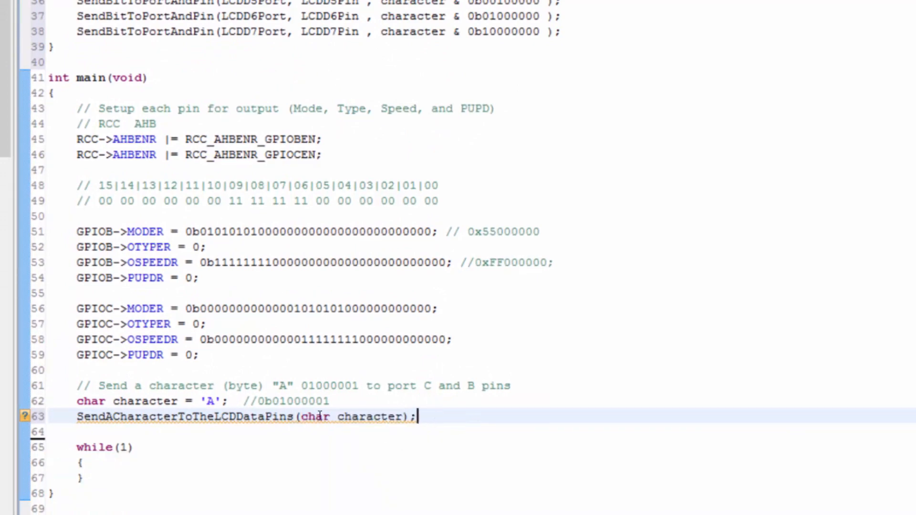
double_click(315, 417)
type("'A'")
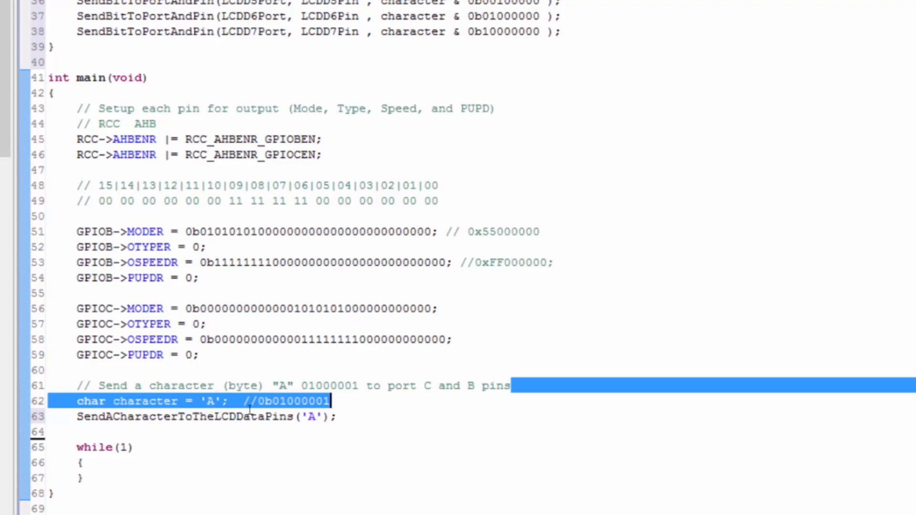
key("Delete")
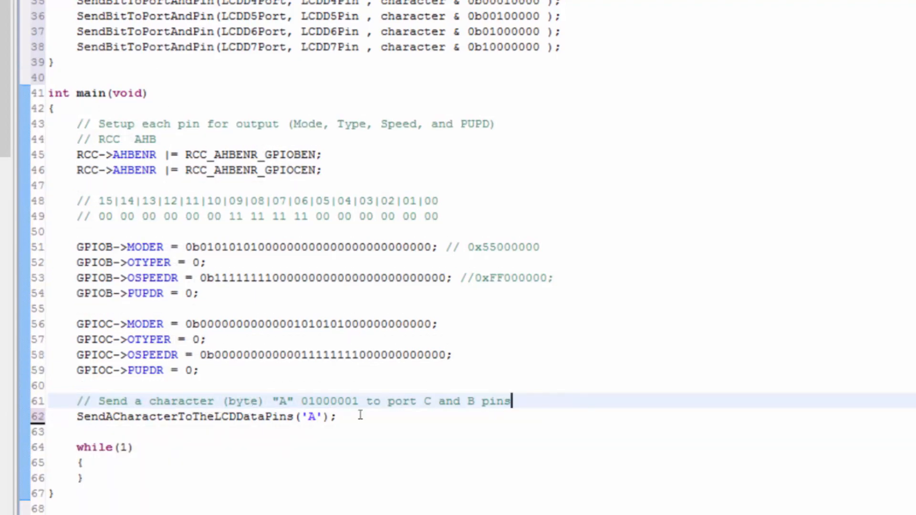
triple_click(204, 416)
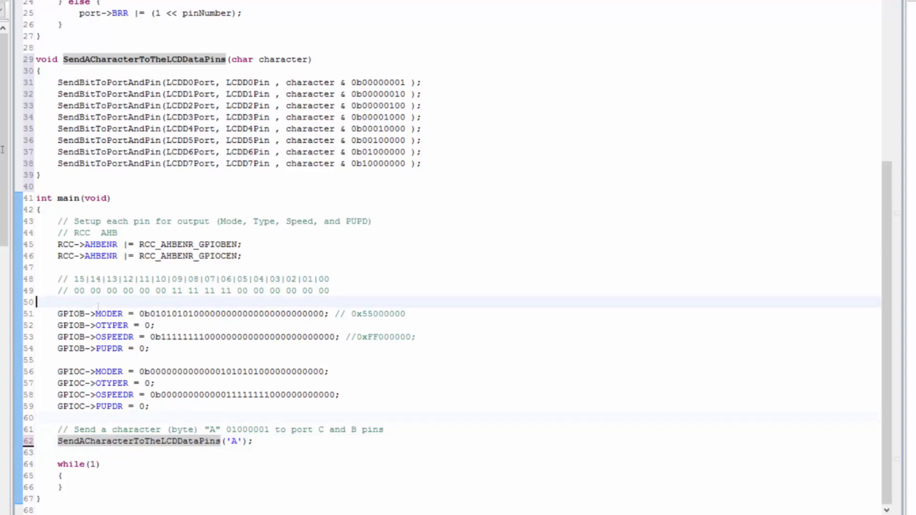
left_click_drag(57, 314, 150, 406)
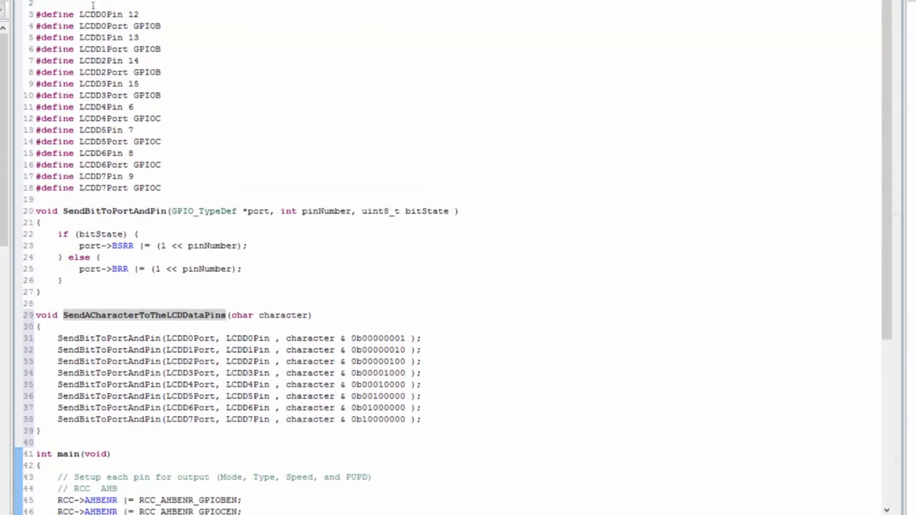
left_click_drag(93, 5, 162, 188)
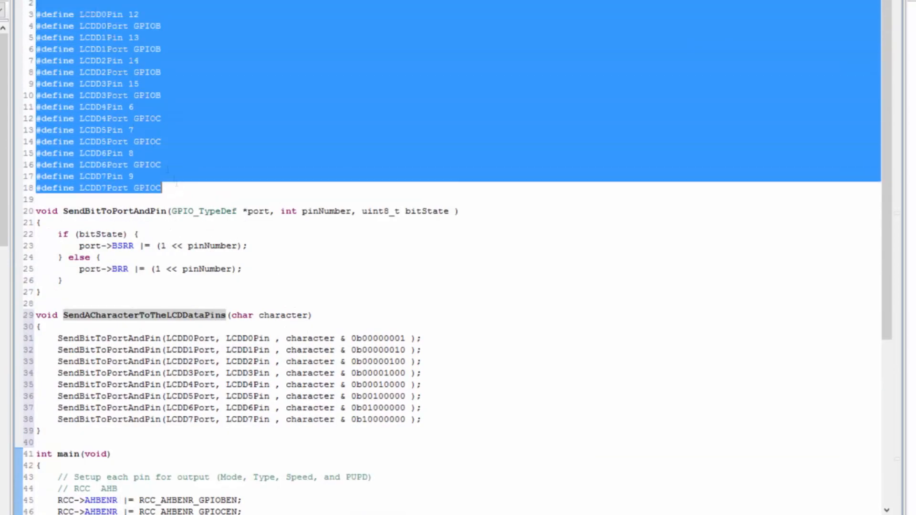
left_click(140, 14)
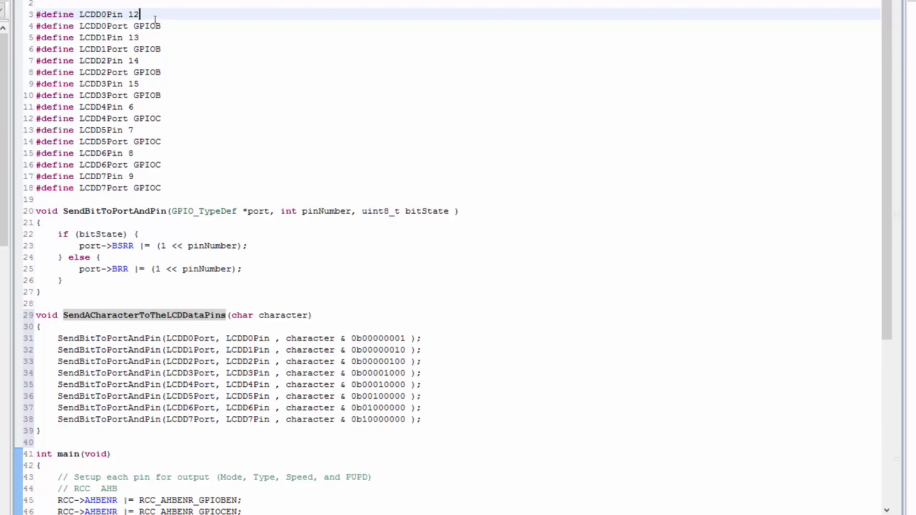
scroll("down", 3)
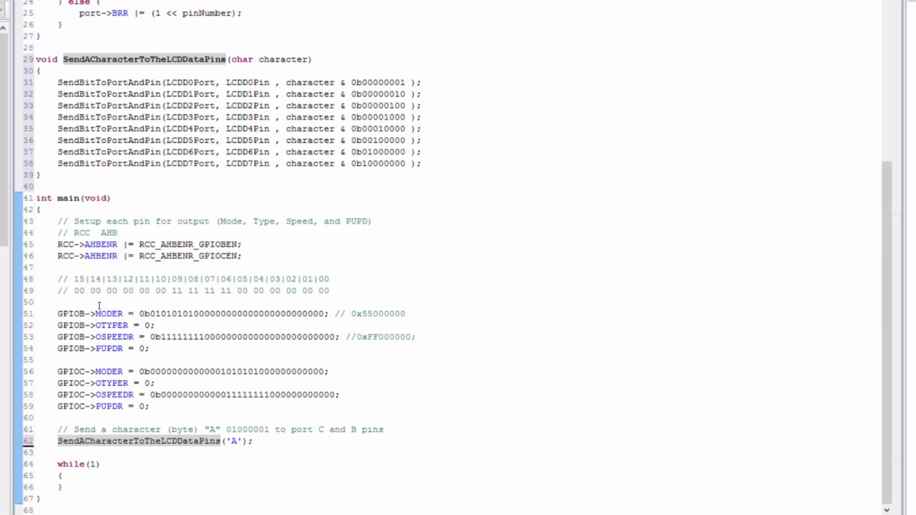
double_click(191, 106)
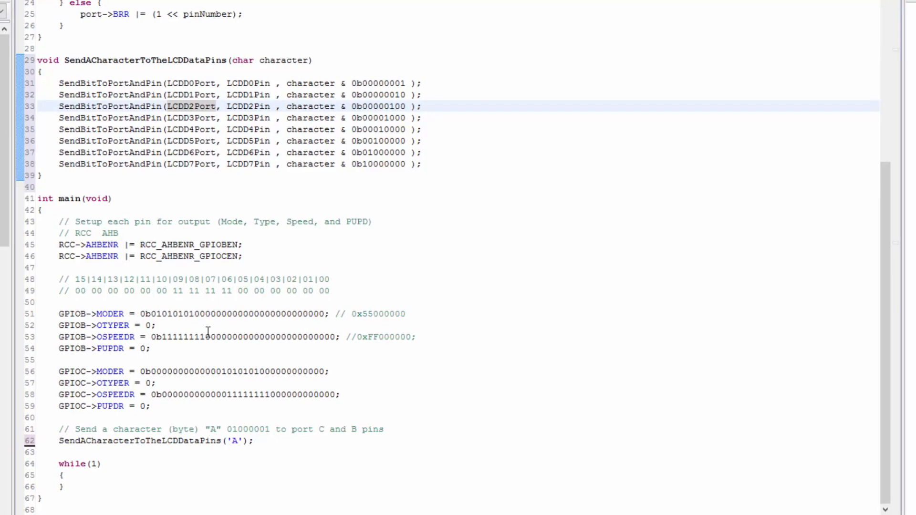
mouse_move(204, 308)
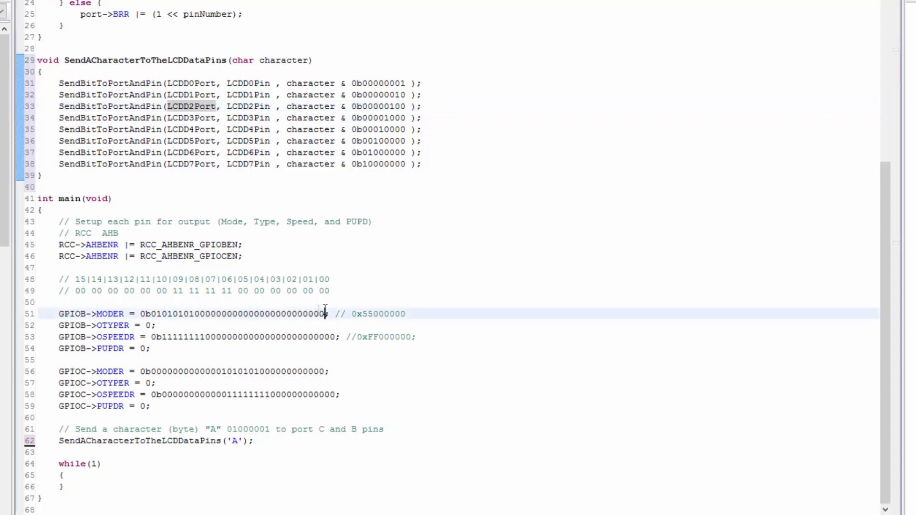
double_click(231, 314)
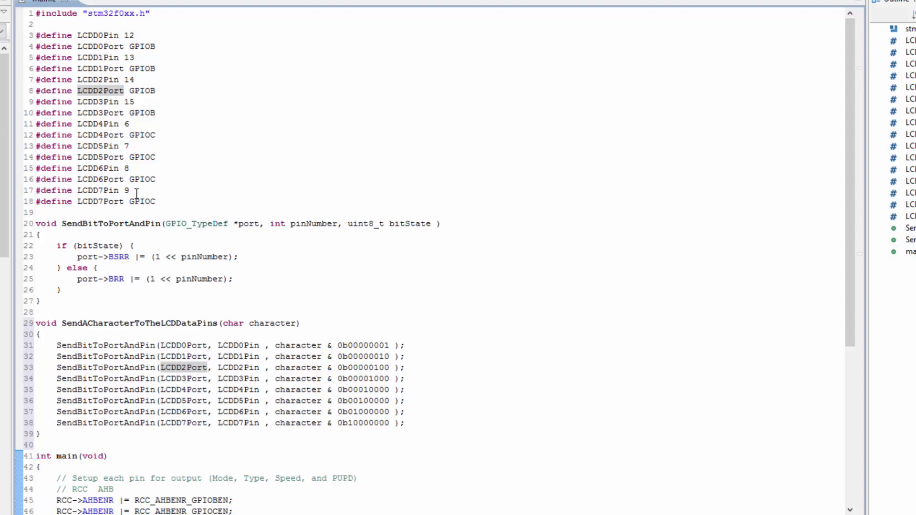
mouse_move(134, 69)
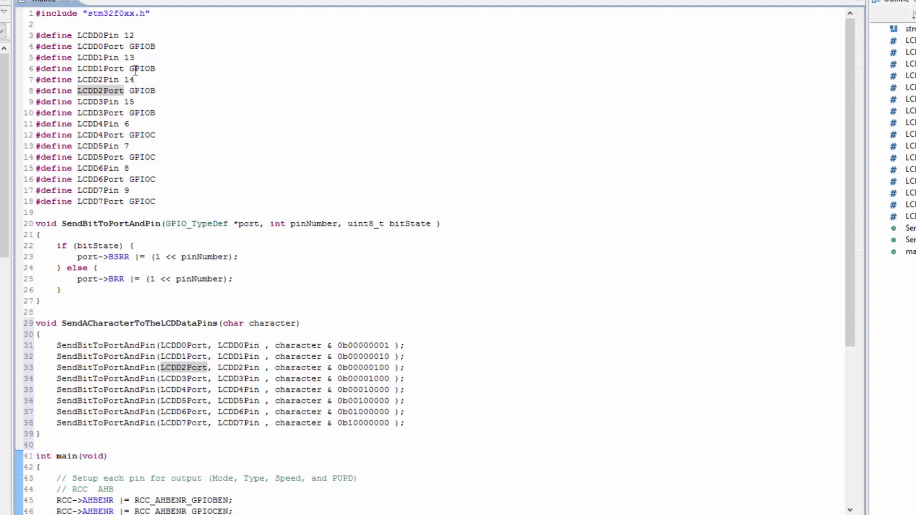
scroll("down", 3)
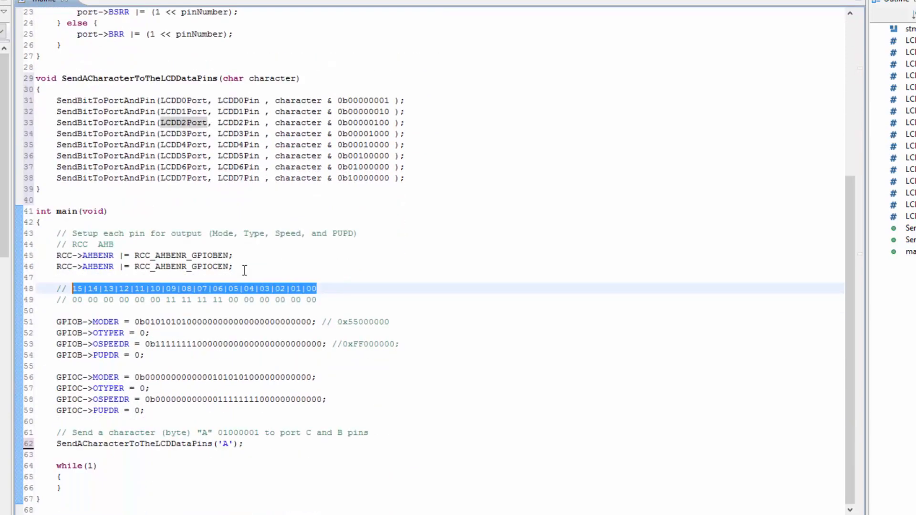
double_click(290, 322)
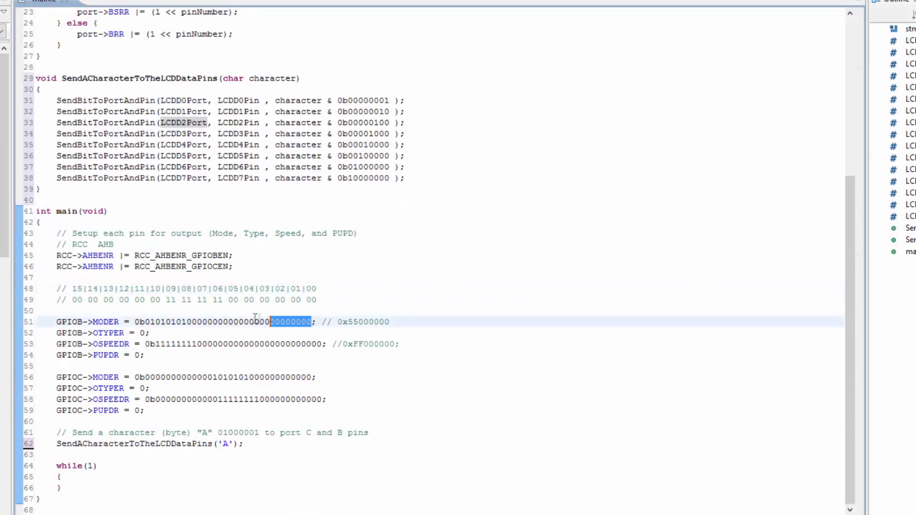
left_click(154, 322)
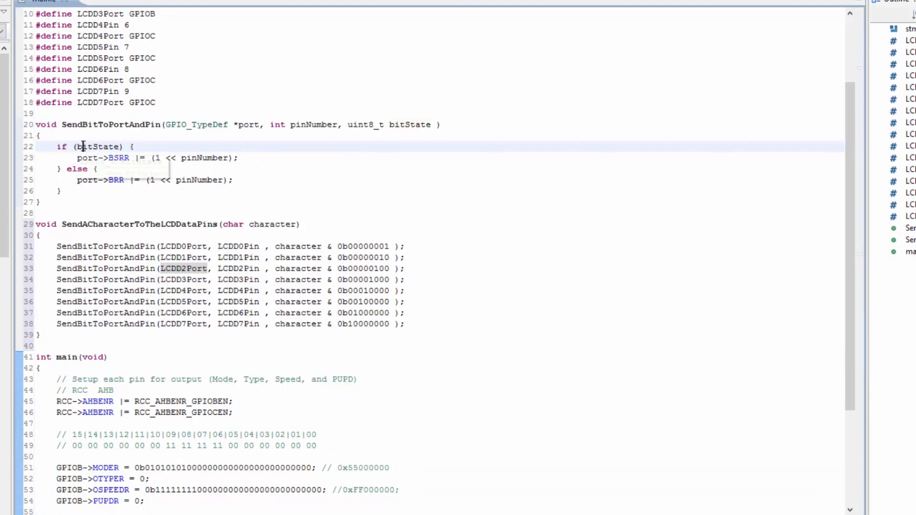
scroll("up", 3)
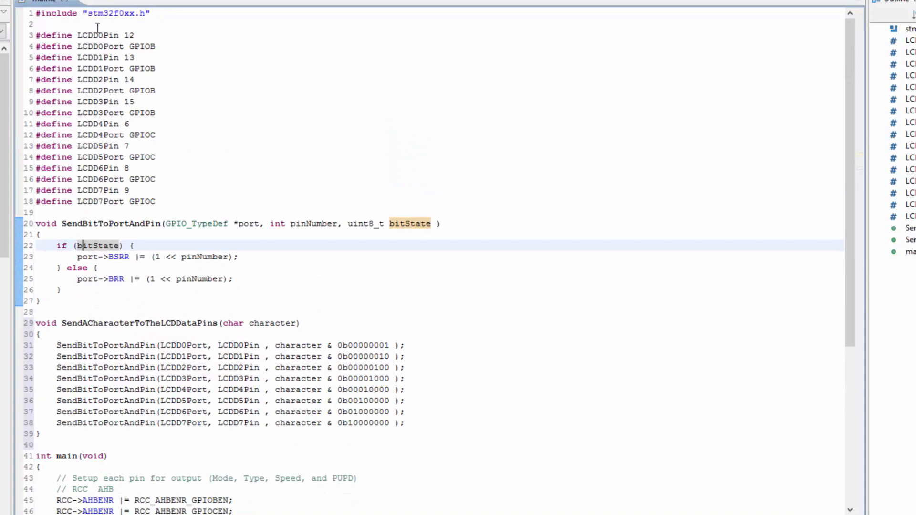
left_click_drag(97, 27, 134, 57)
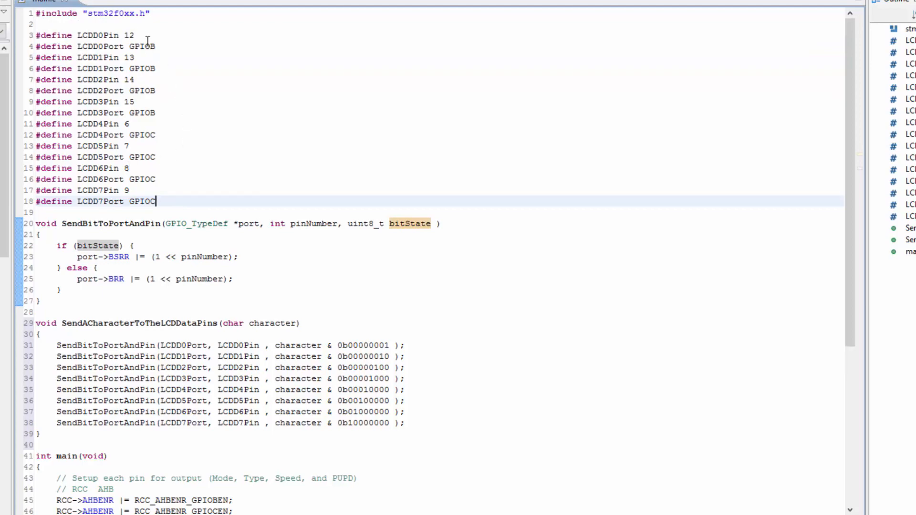
left_click_drag(130, 124, 156, 201)
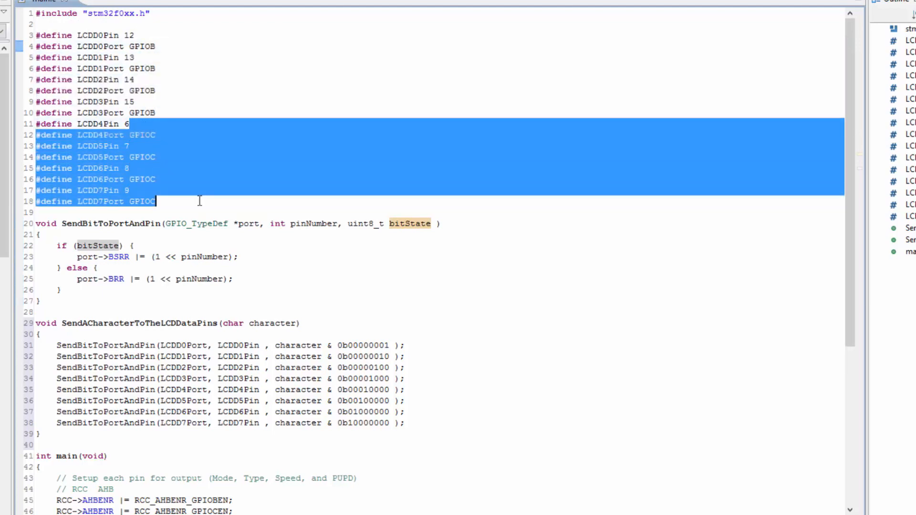
scroll("down", 3)
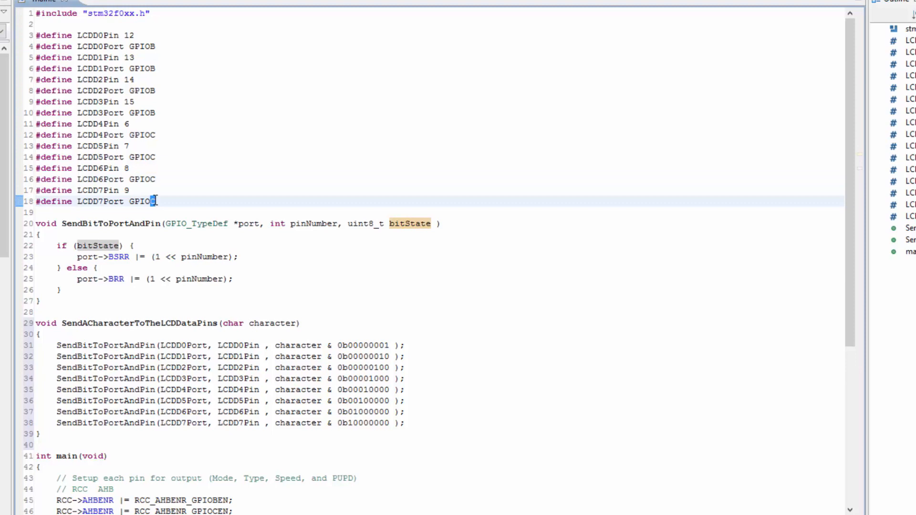
scroll("down", 3)
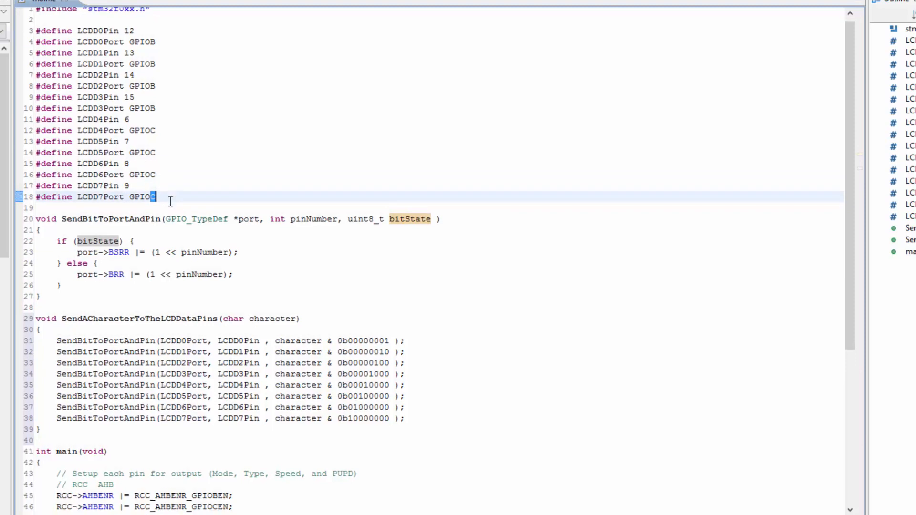
scroll("down", 3)
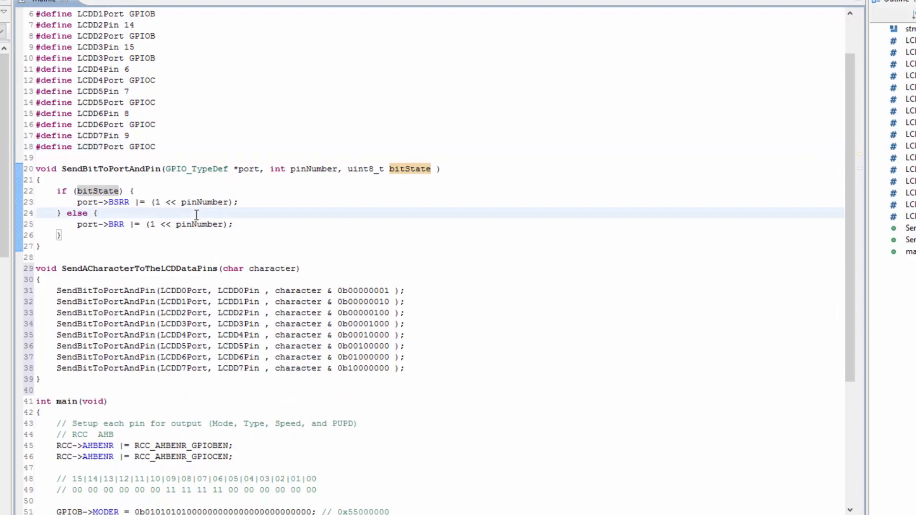
scroll("down", 3)
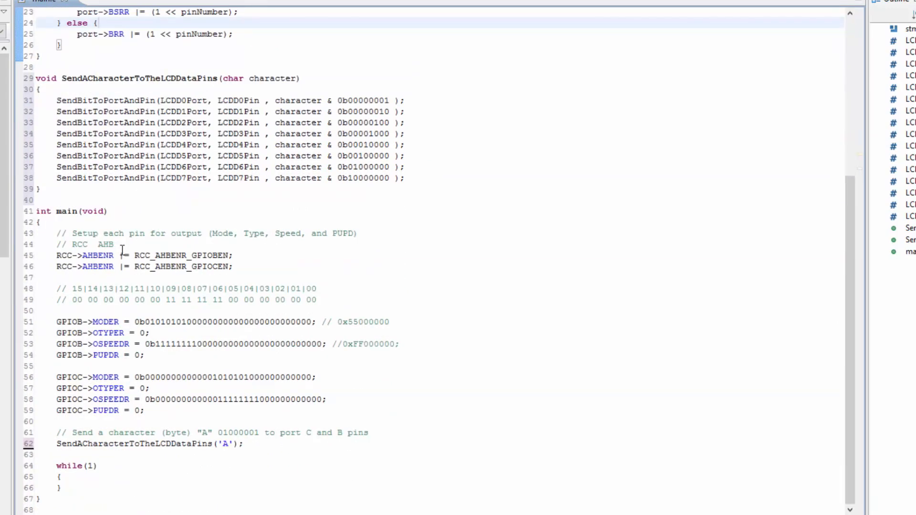
left_click(57, 200)
type("void")
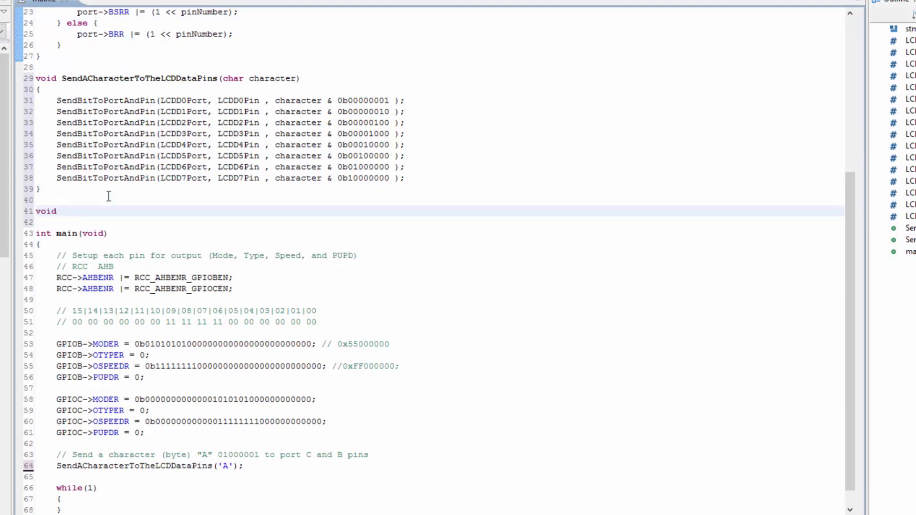
Declare void SetPortAndPinForOutput(GPIO_TypeDef *port, int pinNumber) with an empty body above main
type("SetPortAndPinForOutput")
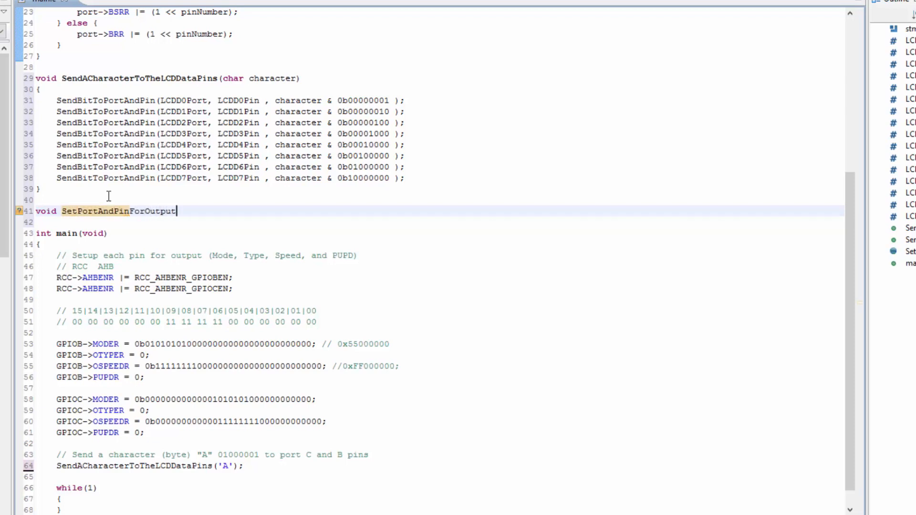
type("(")
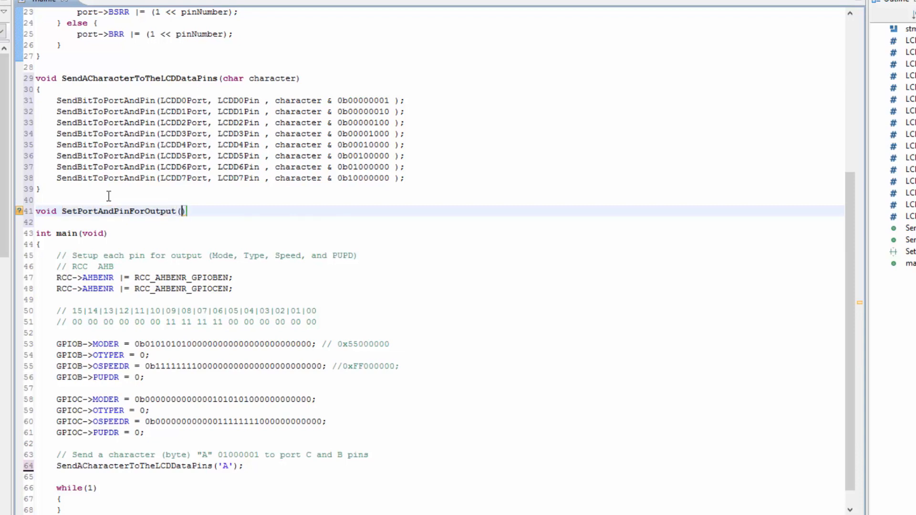
type("port, pint pinNumber")
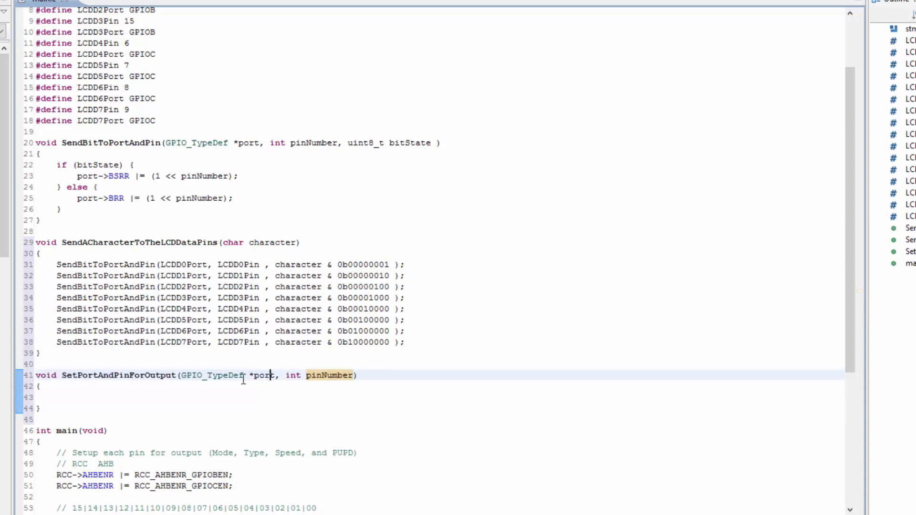
Highlight the pinNumber parameter, then review the defines and GPIOB/GPIOC MODER setup lines in main
double_click(329, 375)
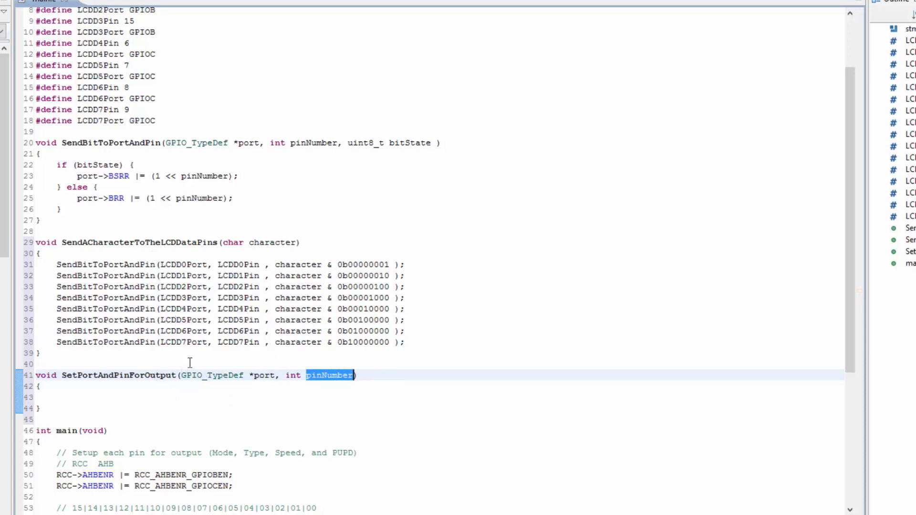
scroll("down", 3)
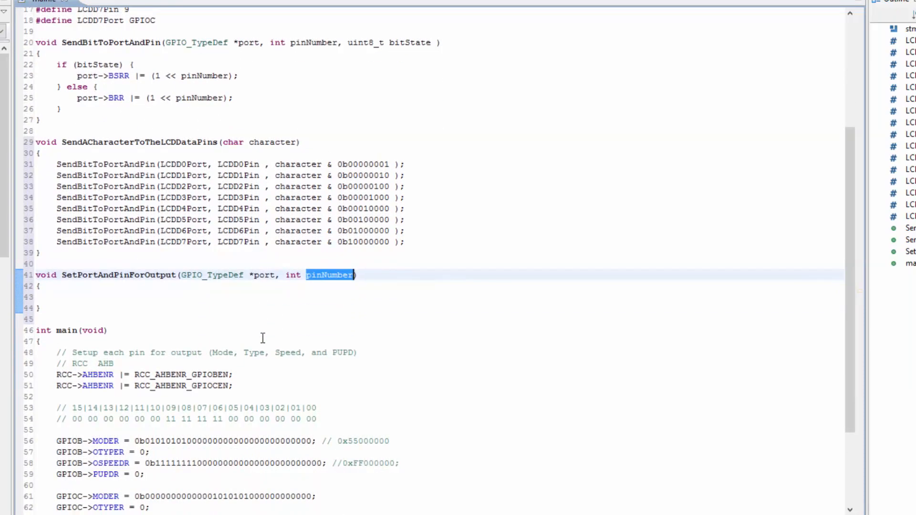
scroll("down", 3)
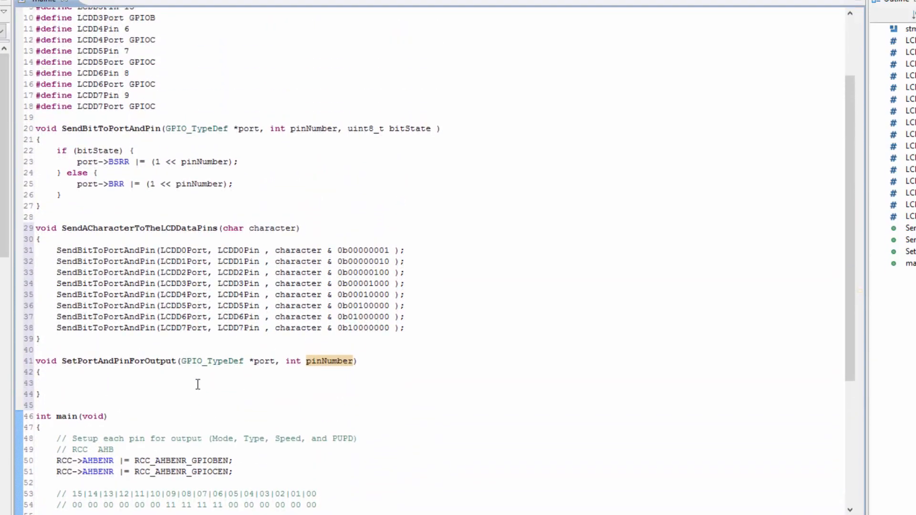
scroll("down", 3)
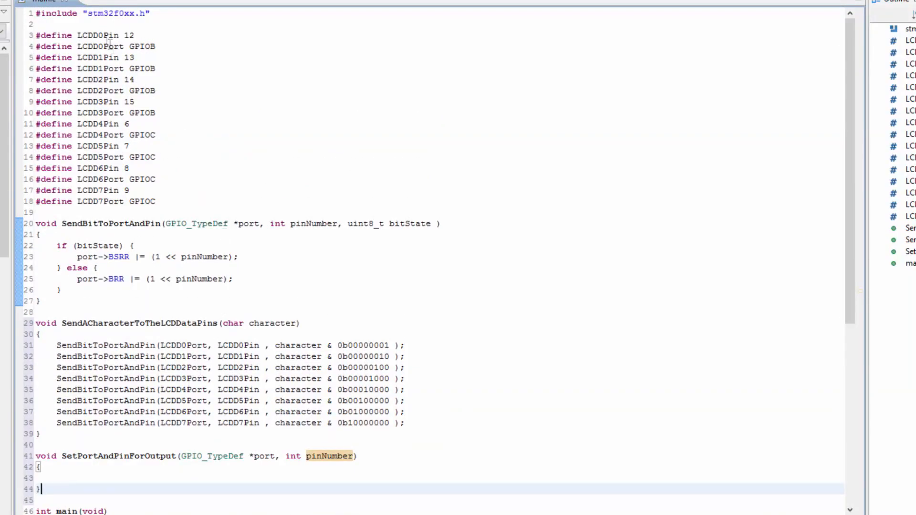
left_click_drag(35, 36, 156, 201)
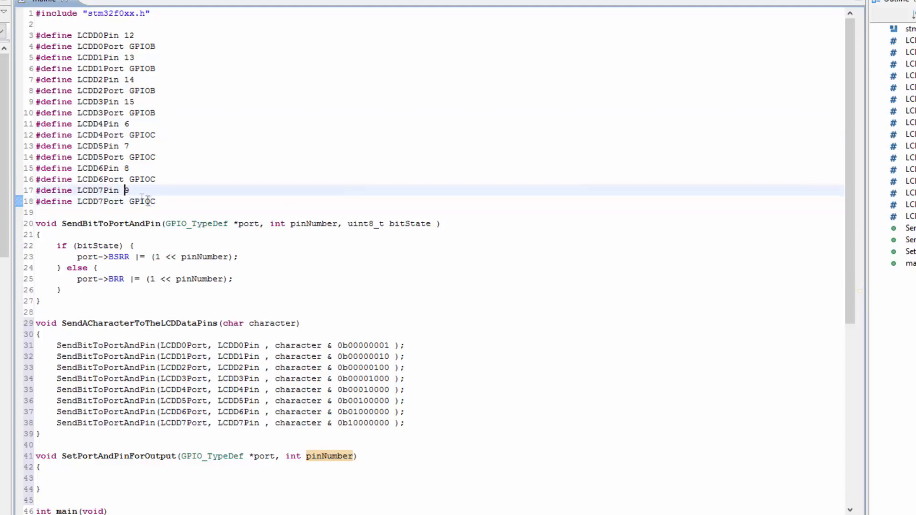
scroll("down", 3)
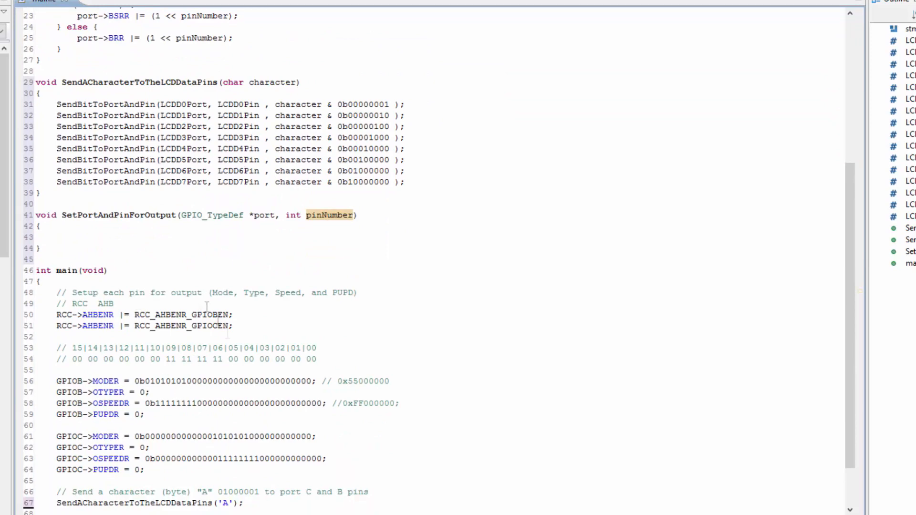
Begin the function body with port->MODER and highlight the GPIOB MODER binary literal for reference
double_click(88, 380)
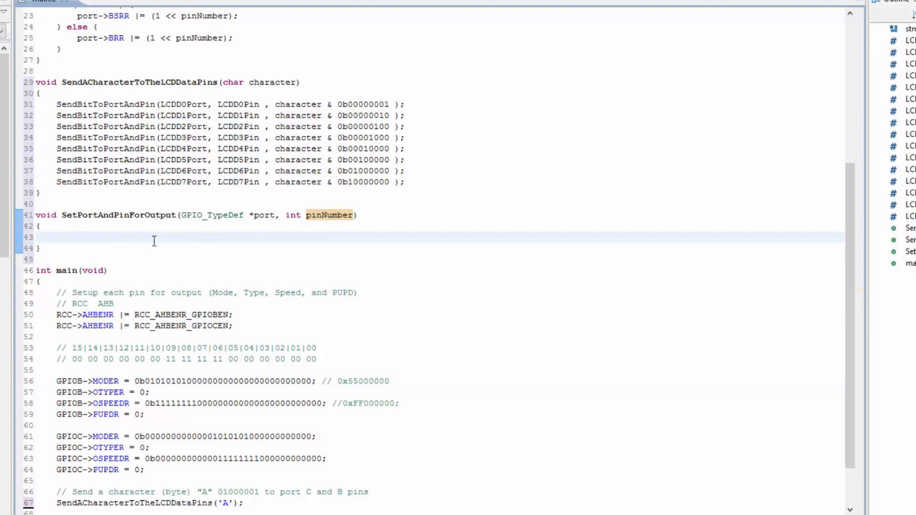
type("port")
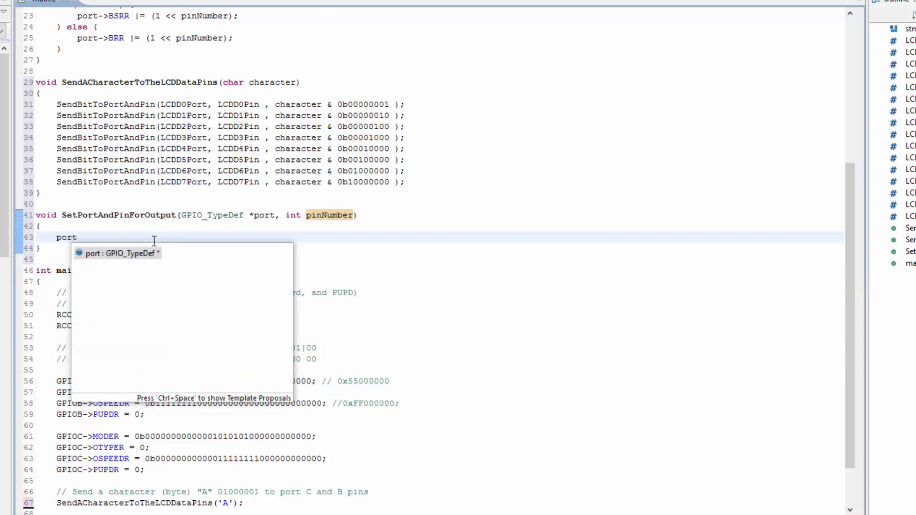
type("->")
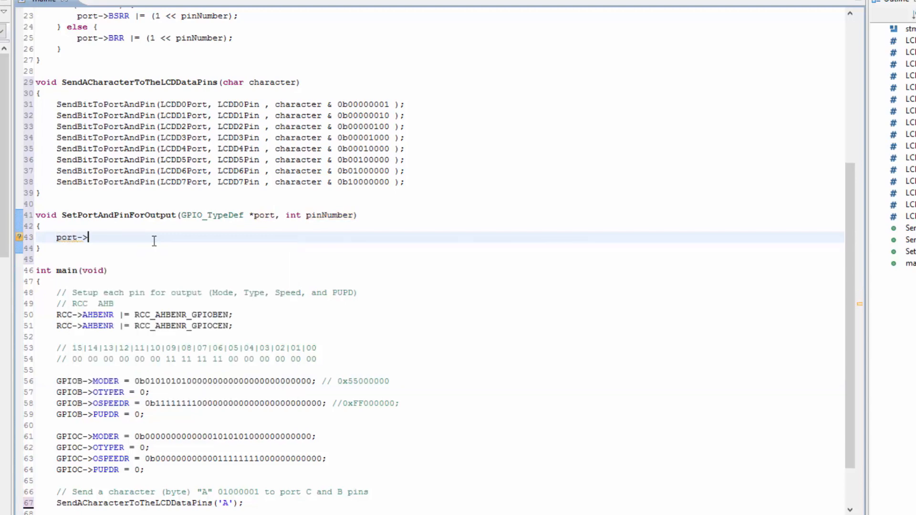
type("MODER")
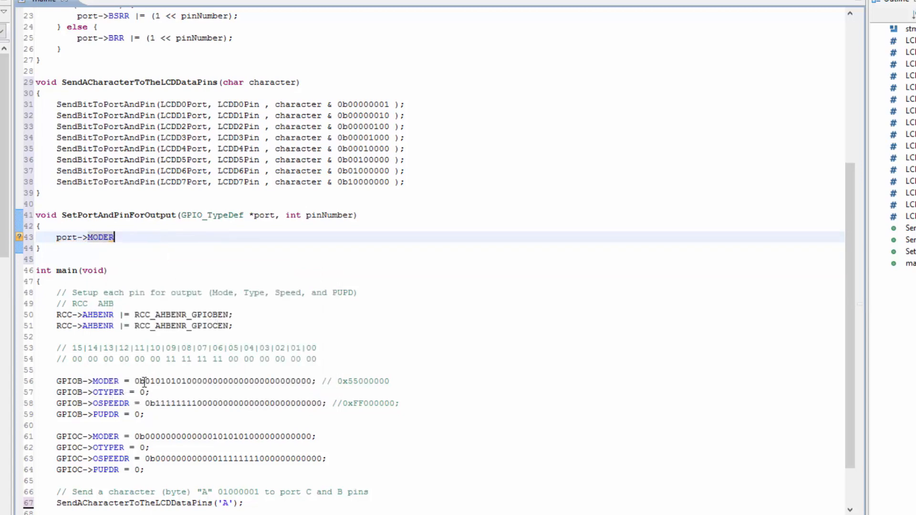
double_click(151, 381)
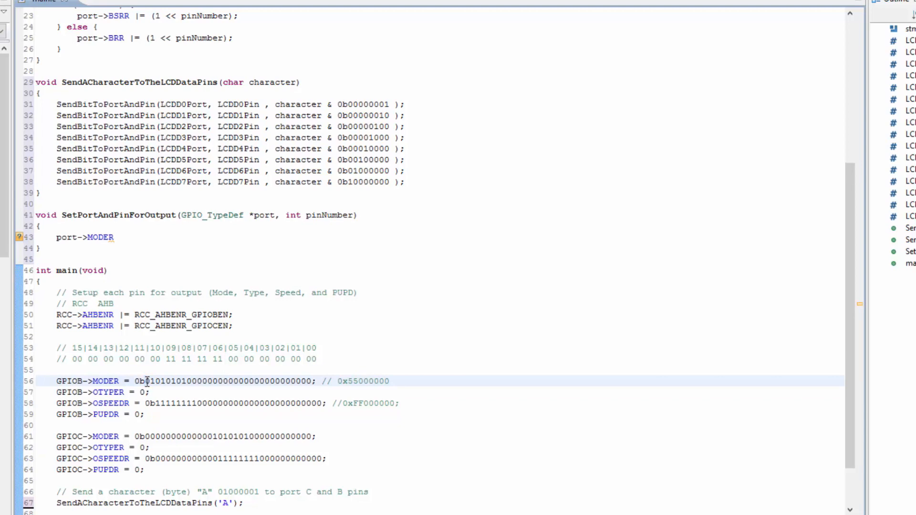
double_click(152, 380)
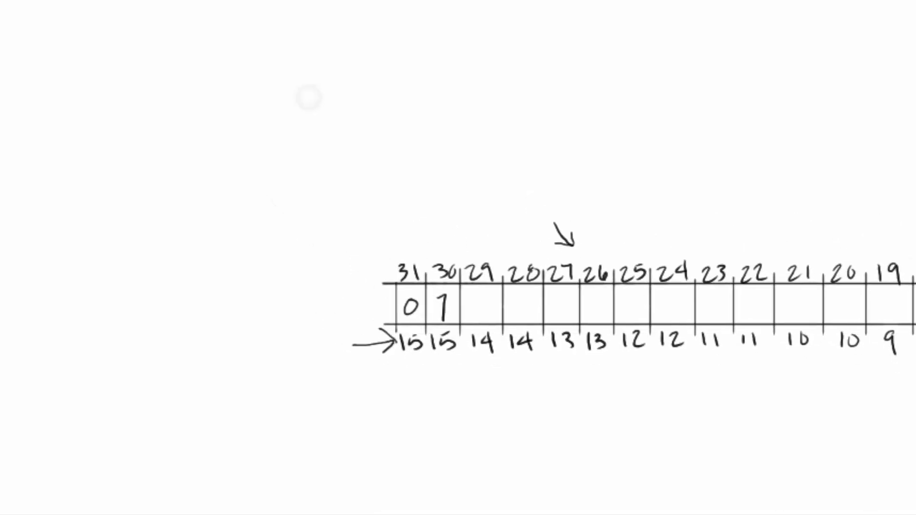
Annotate bit 31 with &=~ 1<<31 and bit 30 with |= 1<<30 using arrows from their columns
left_click_drag(402, 190, 408, 257)
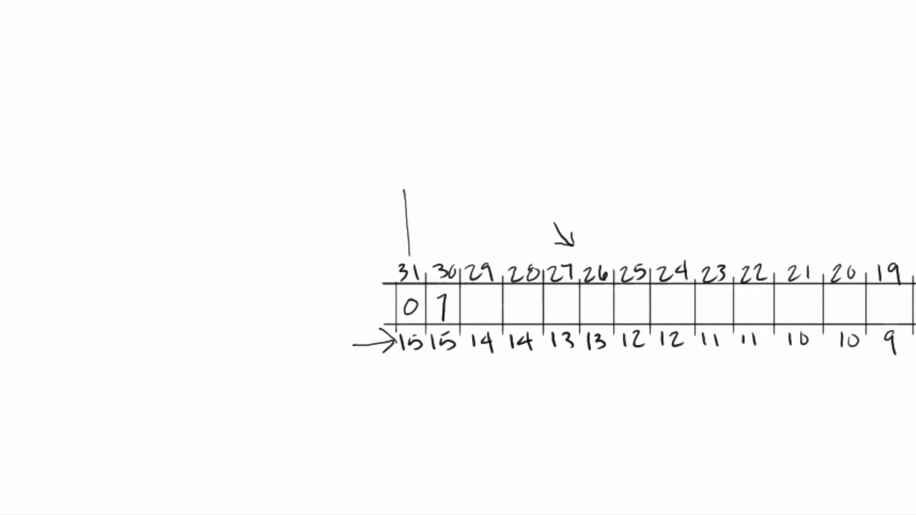
left_click_drag(404, 191, 456, 183)
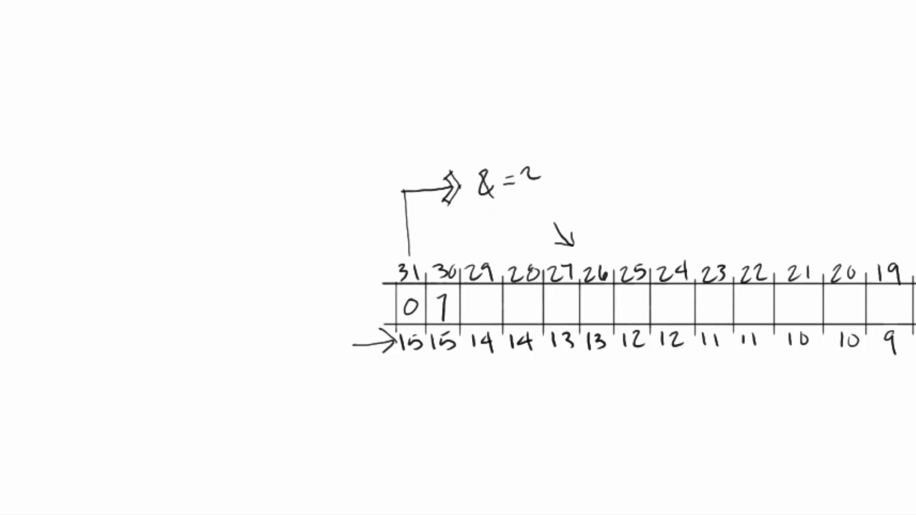
type("1<<")
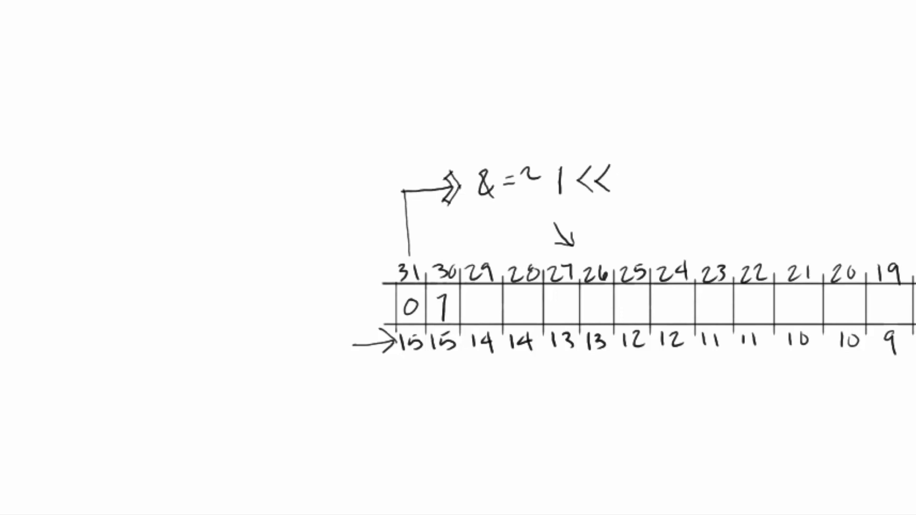
type("31")
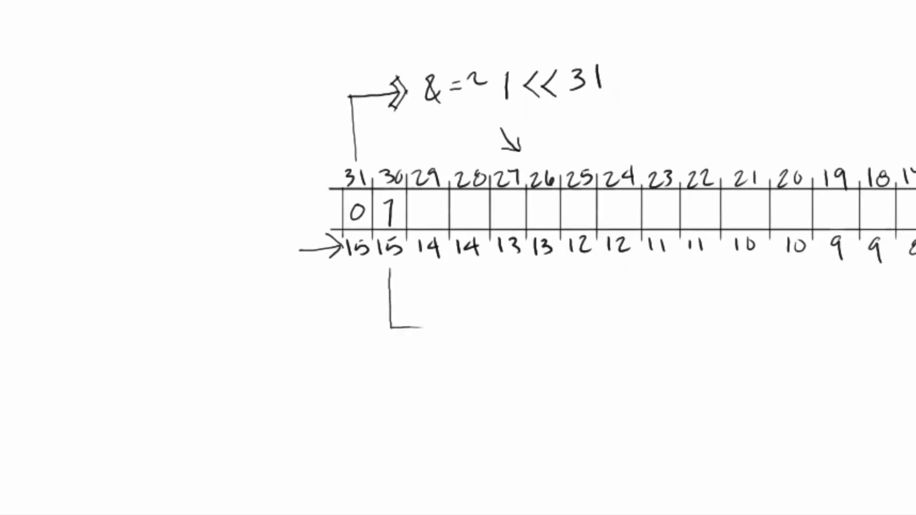
left_click_drag(391, 321, 468, 327)
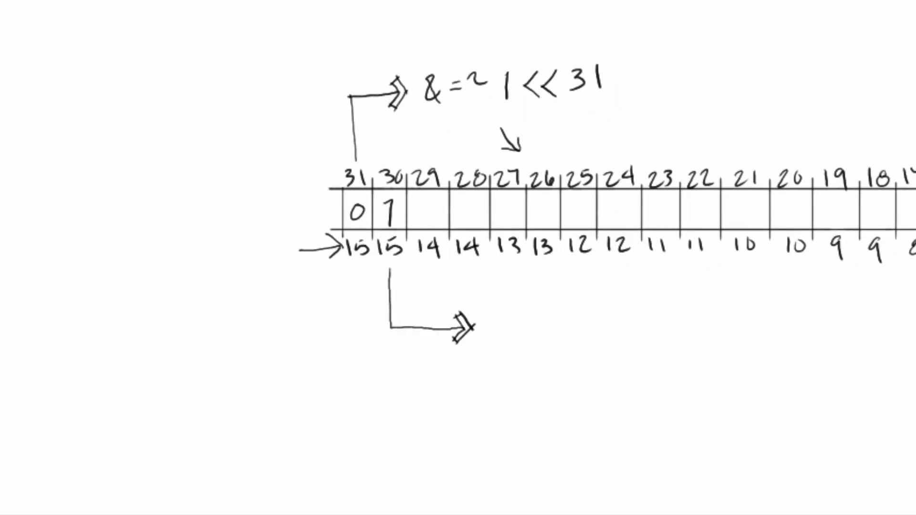
type("1=")
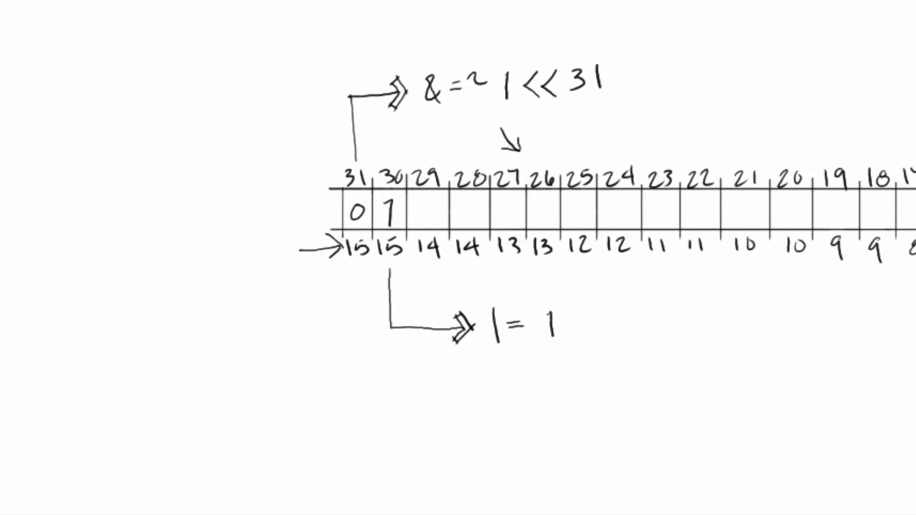
type("<<")
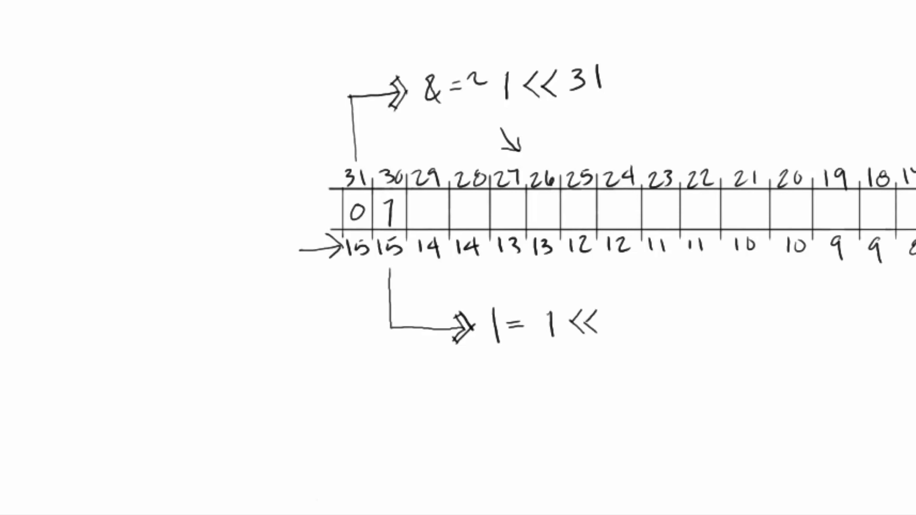
type("30")
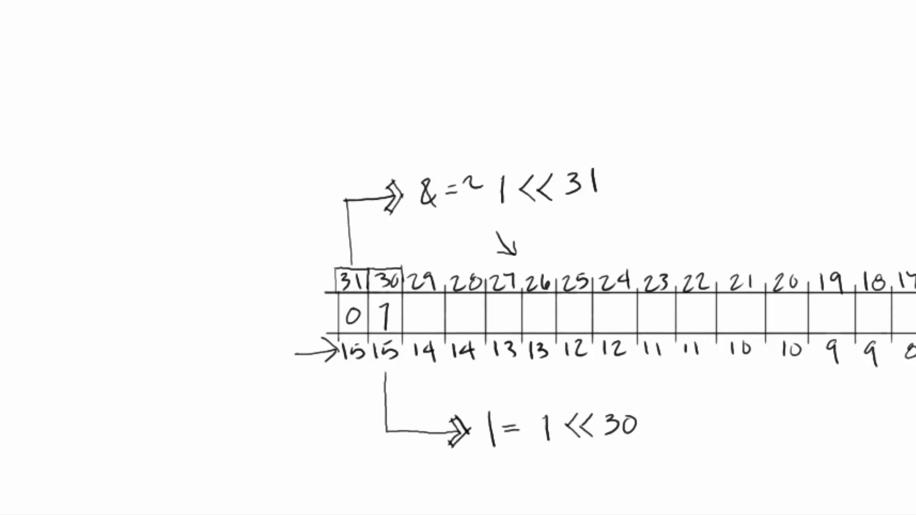
Write the shift amounts as 15x2+1 for bit 31 and 15x2 for bit 30, and box pin 10 under bit 20
type("16")
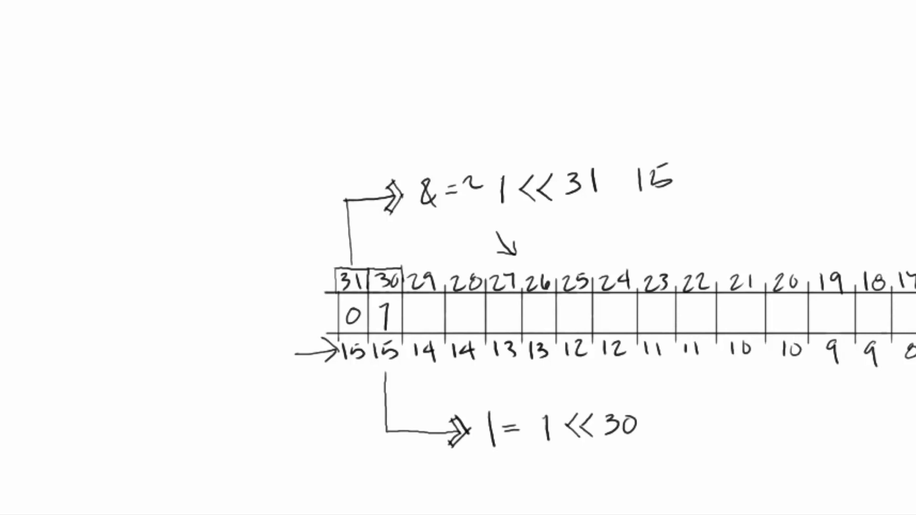
type("x2 +")
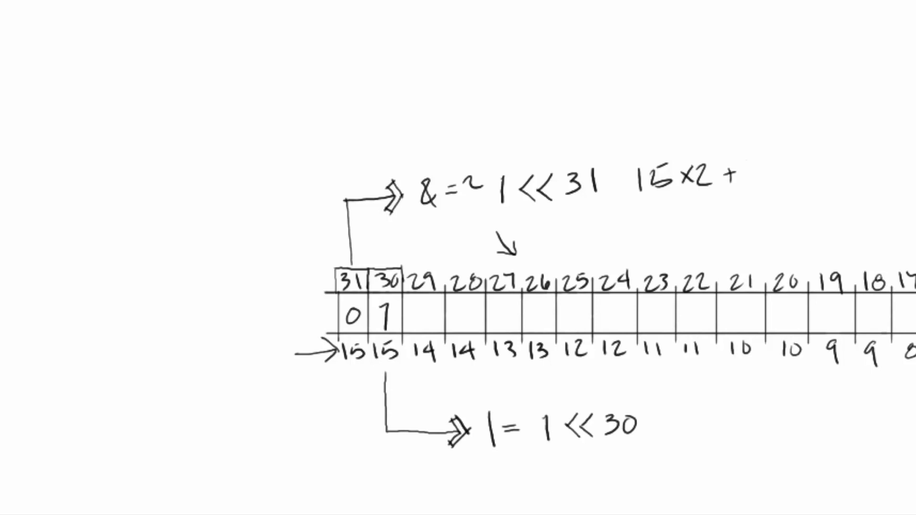
type("1")
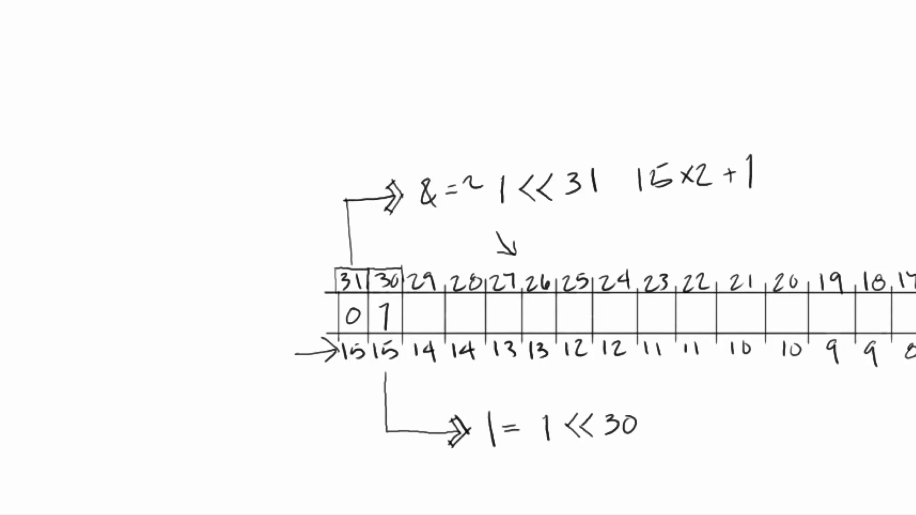
left_click_drag(683, 163, 578, 143)
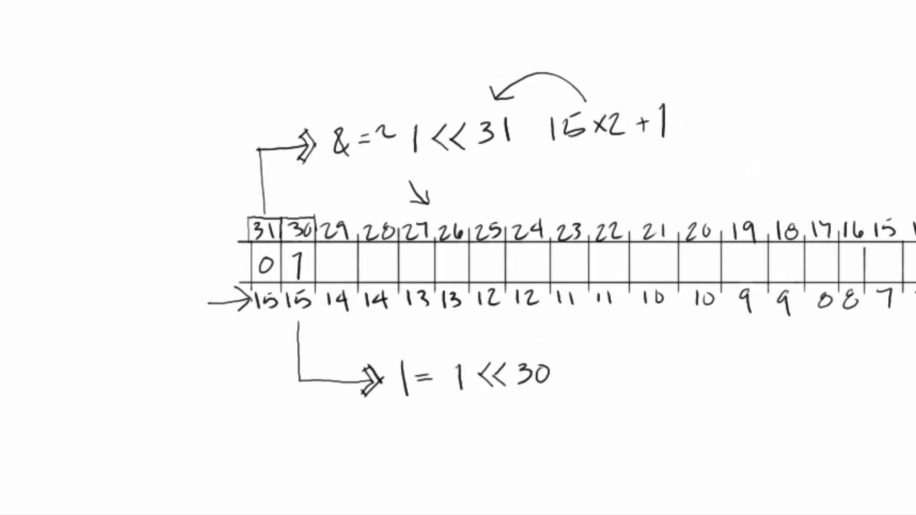
type("1")
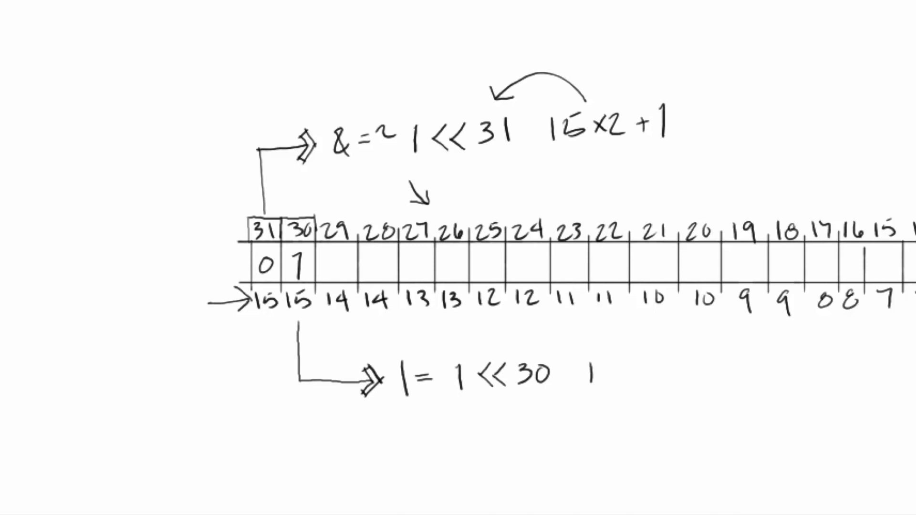
type("15x2")
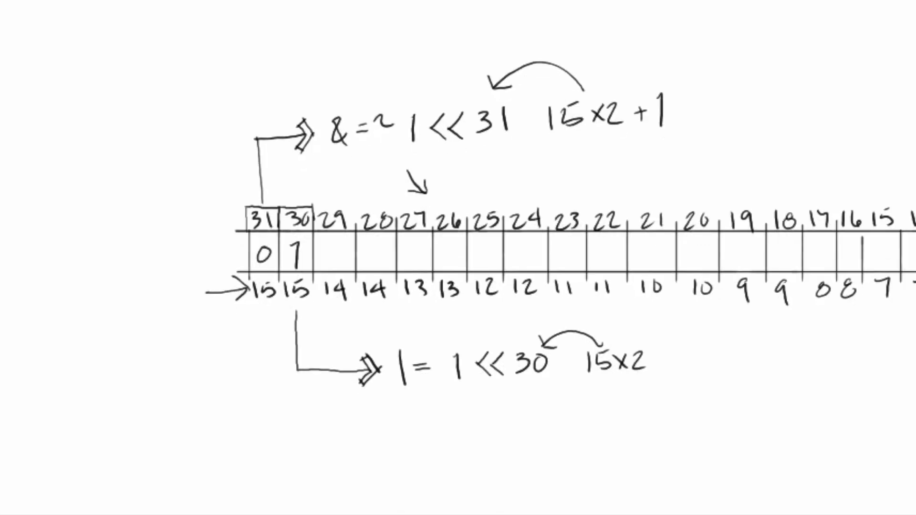
left_click_drag(686, 283, 715, 300)
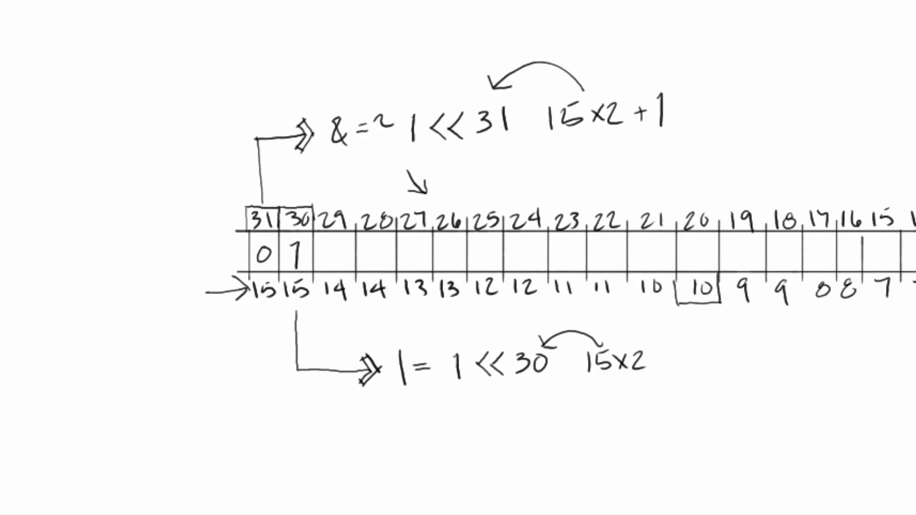